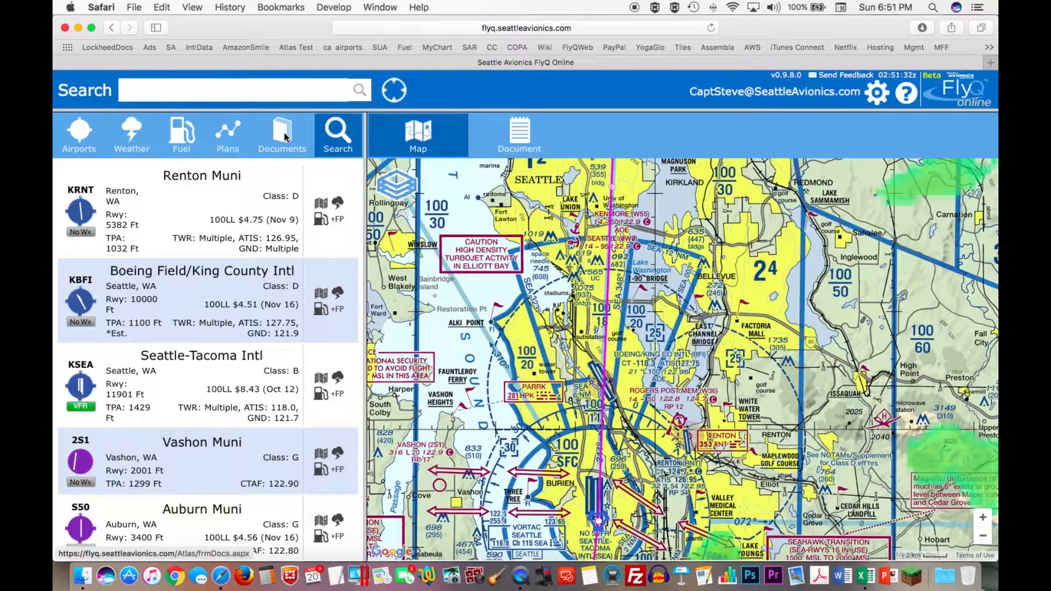
# View the Sectional and TAC Chart Legend from Documents, zooming out and back in
pyautogui.click(282, 134)
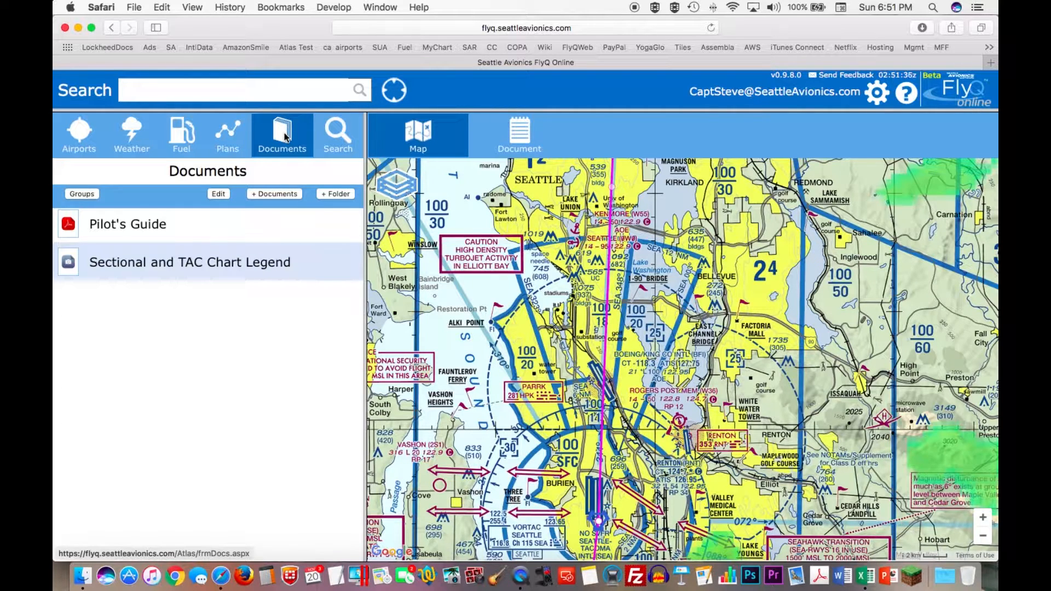
pyautogui.moveTo(215, 268)
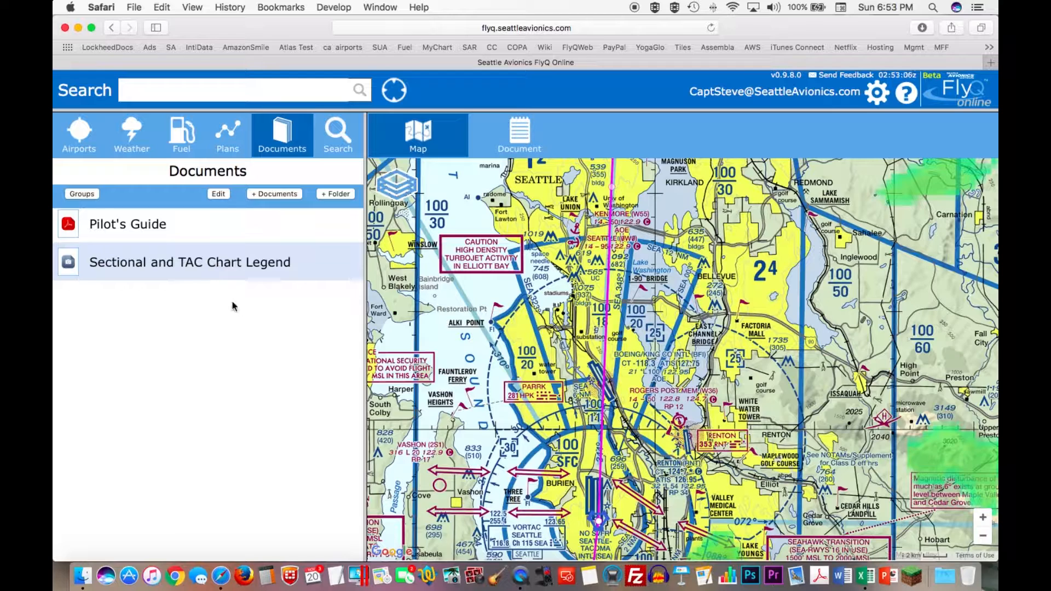
pyautogui.click(189, 262)
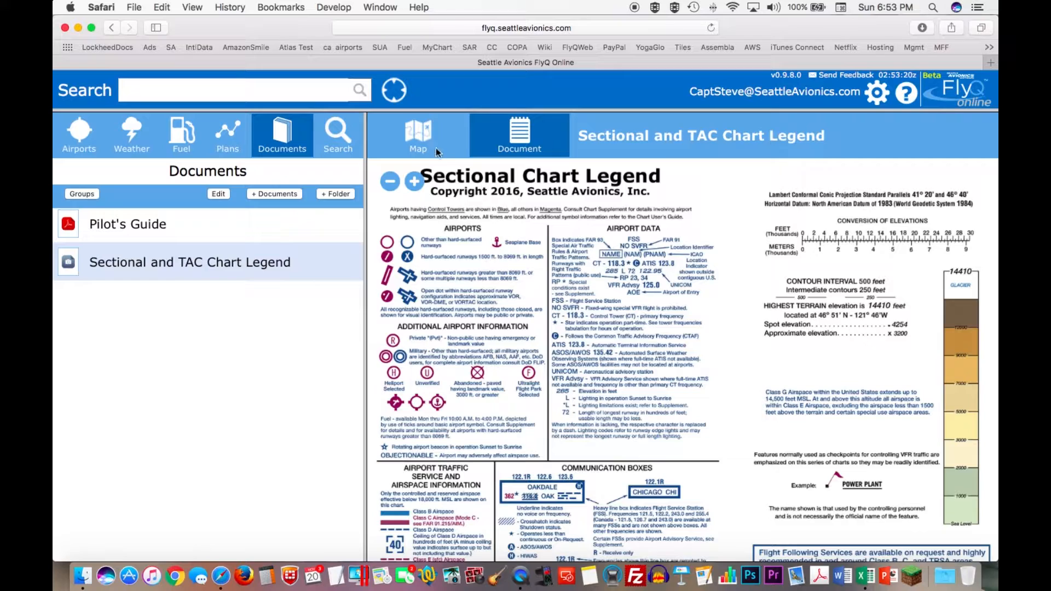
pyautogui.click(391, 181)
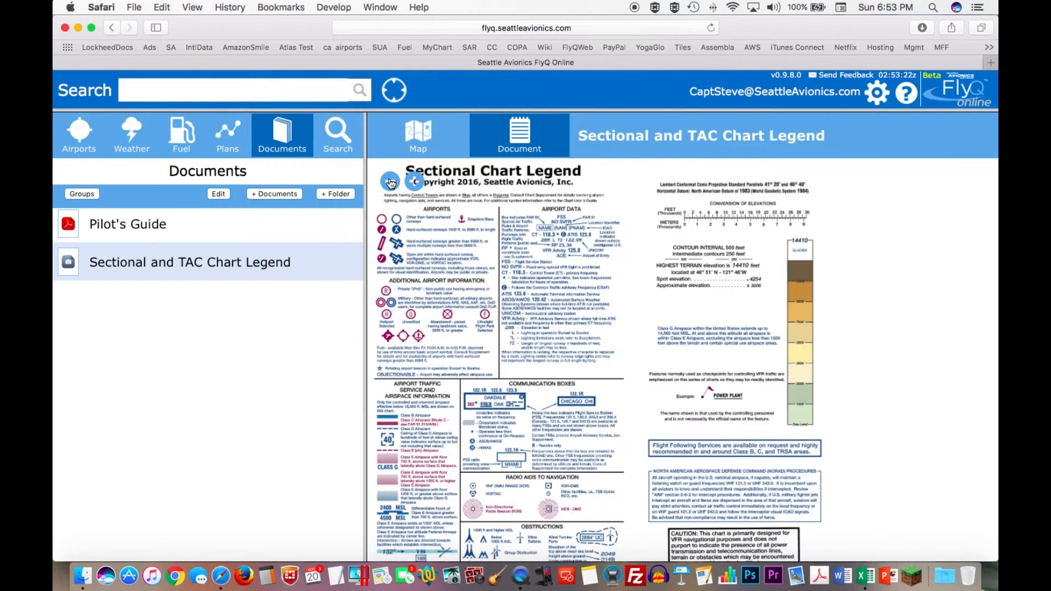
pyautogui.click(415, 181)
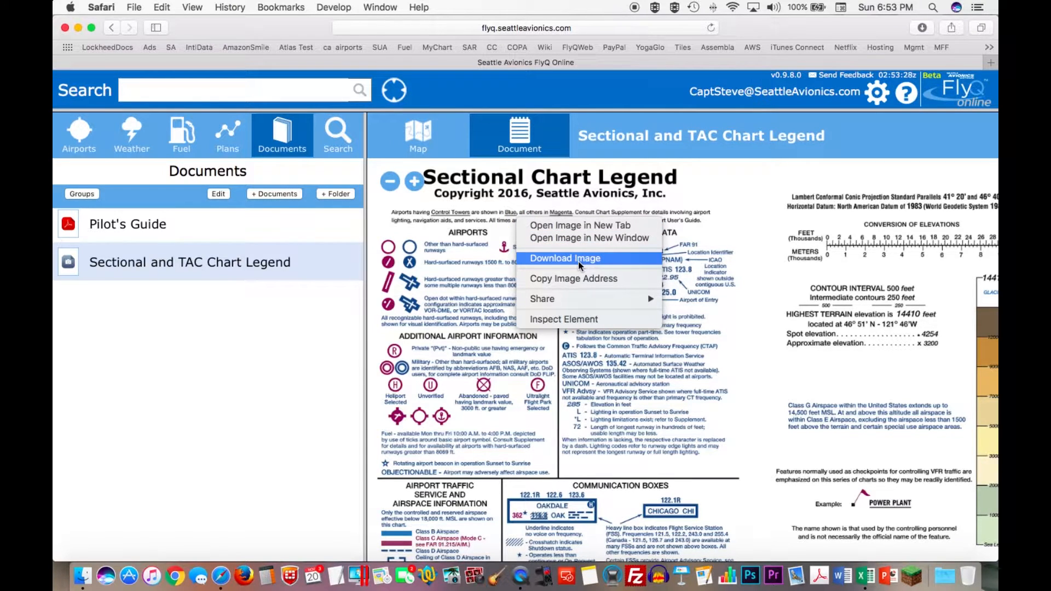
pyautogui.moveTo(542, 299)
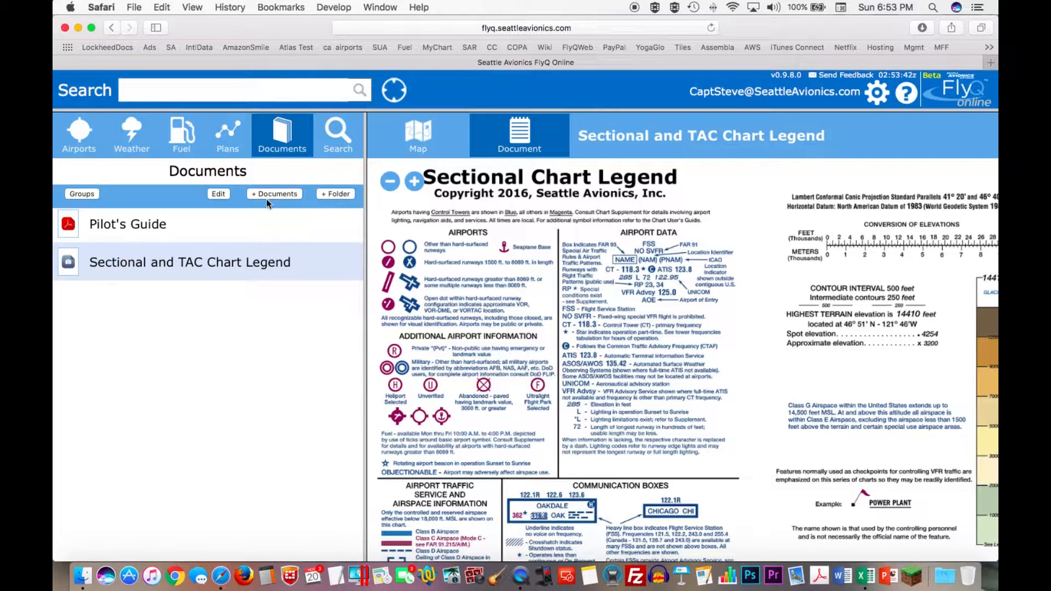
# Add Anchorage Margin Notes, Anchorage TAC, ADS-B Primer and Aeronautical Chart User's Guide from the Library
pyautogui.click(274, 193)
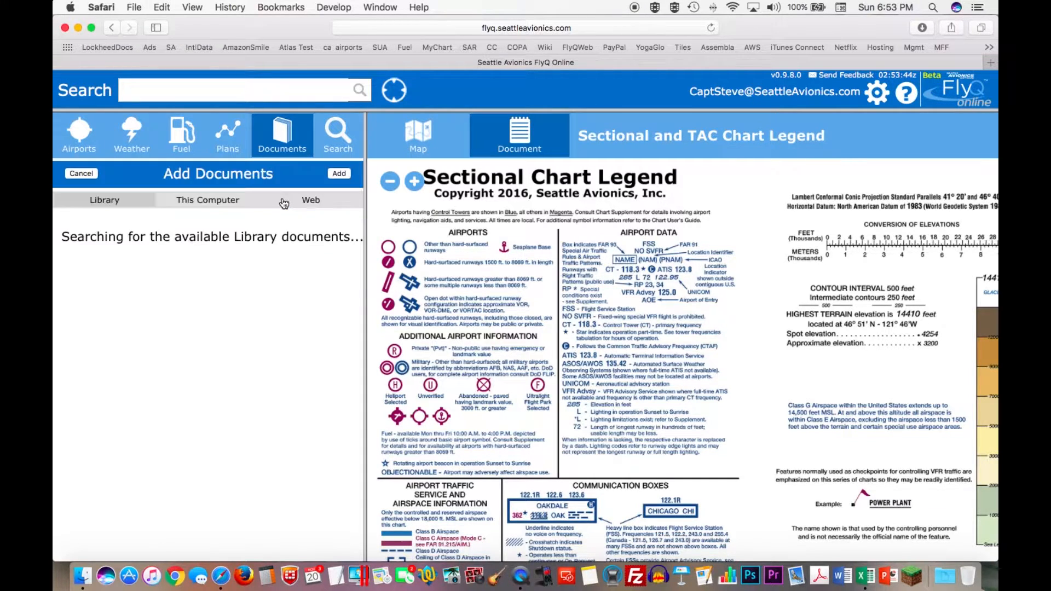
pyautogui.click(104, 200)
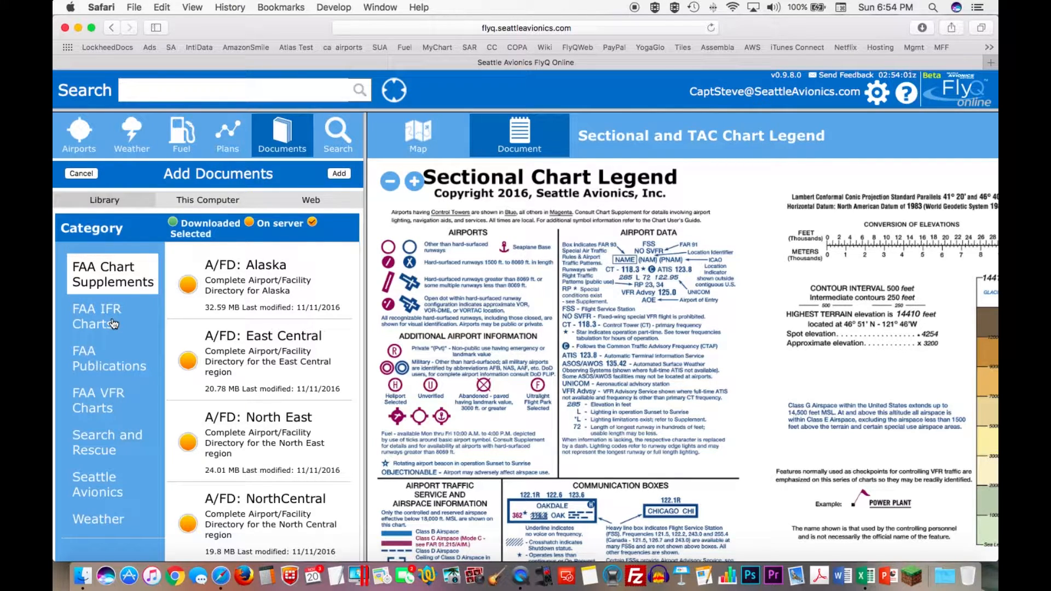
pyautogui.click(97, 316)
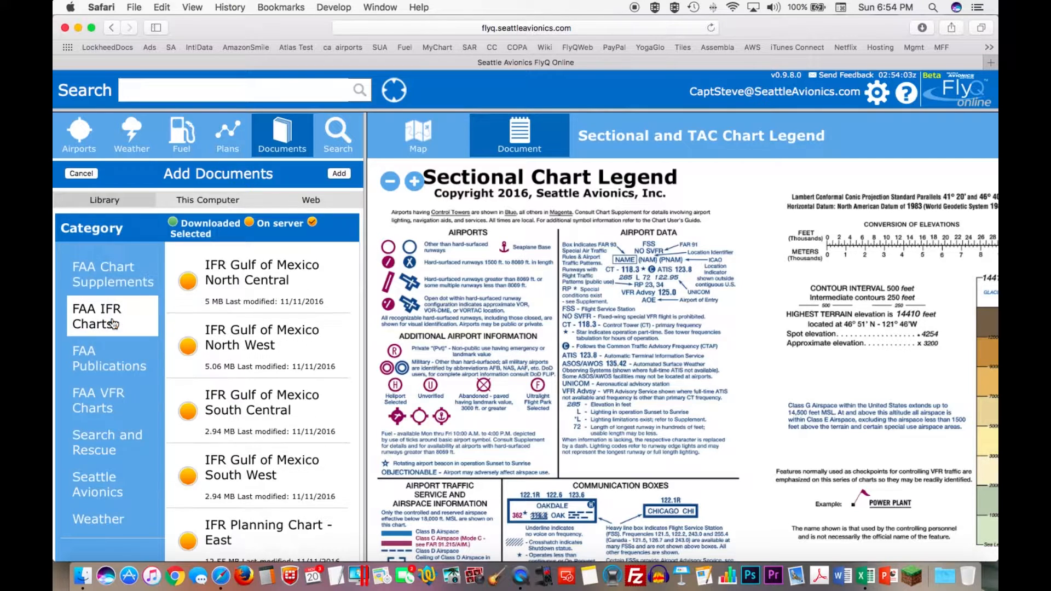
pyautogui.click(98, 400)
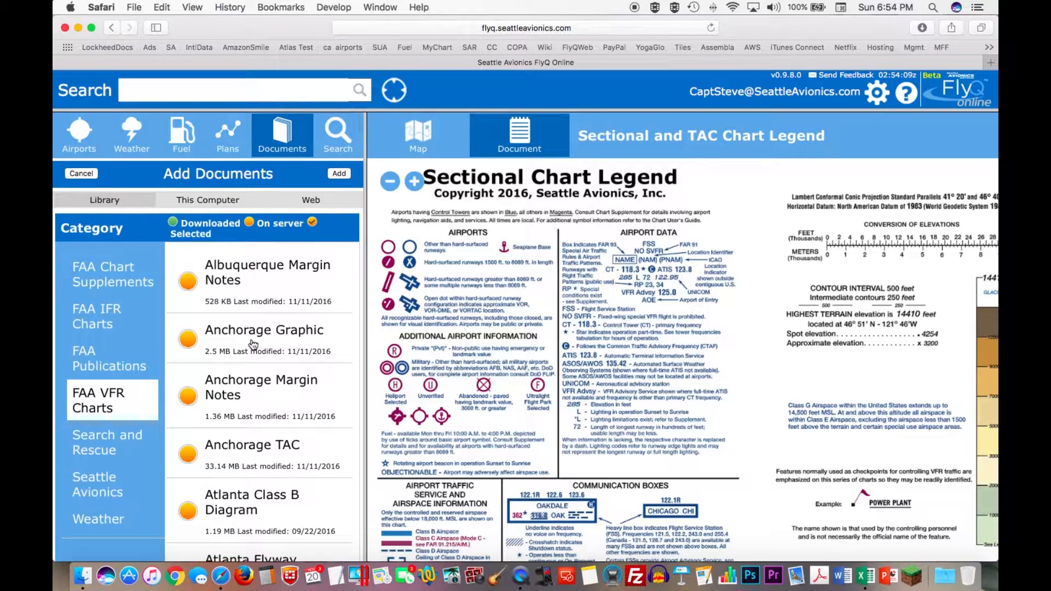
pyautogui.click(188, 396)
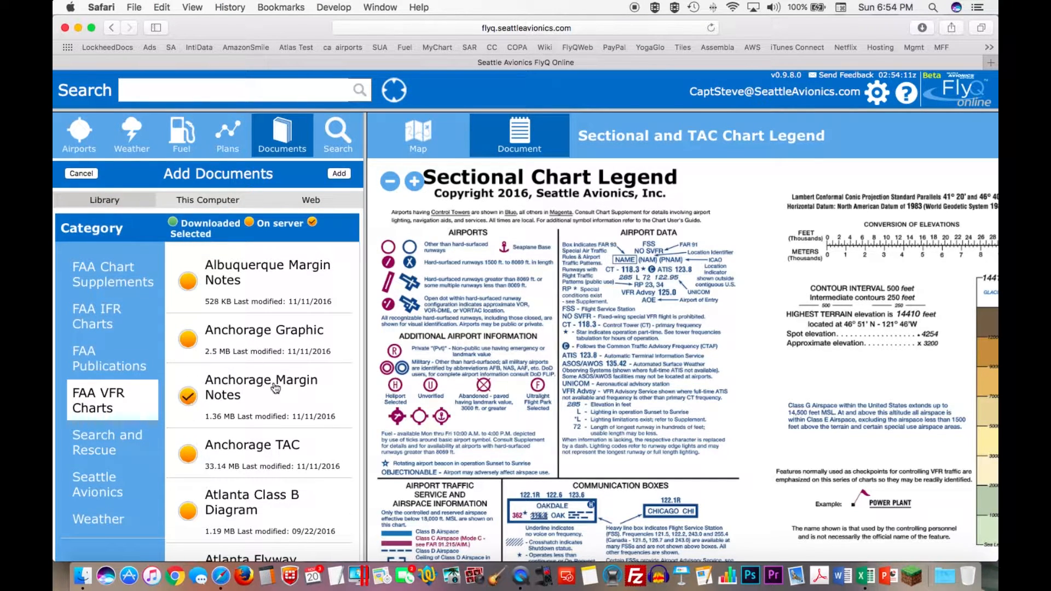
pyautogui.scroll(-3)
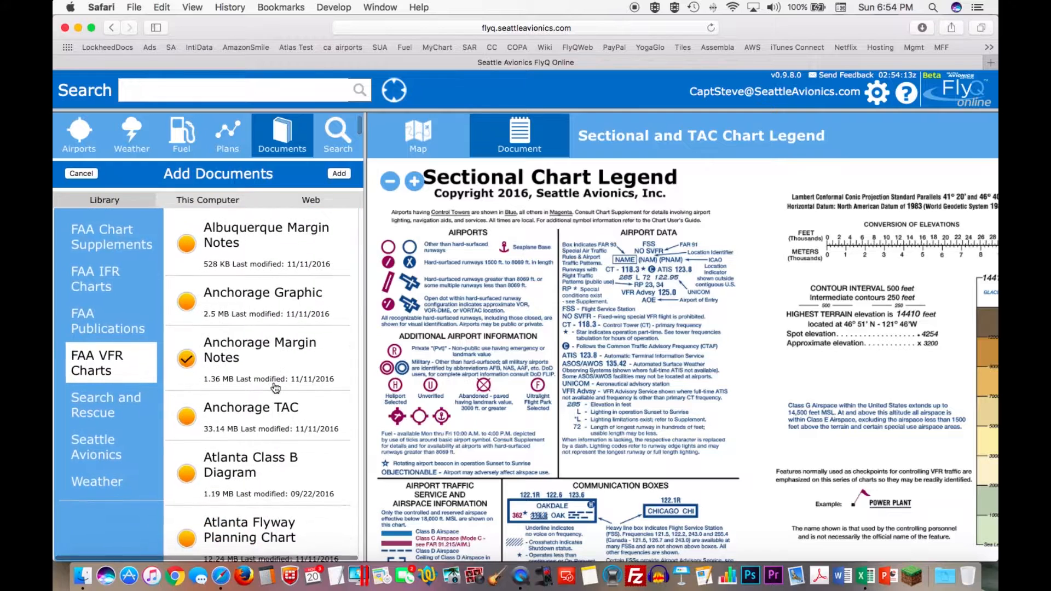
pyautogui.click(186, 415)
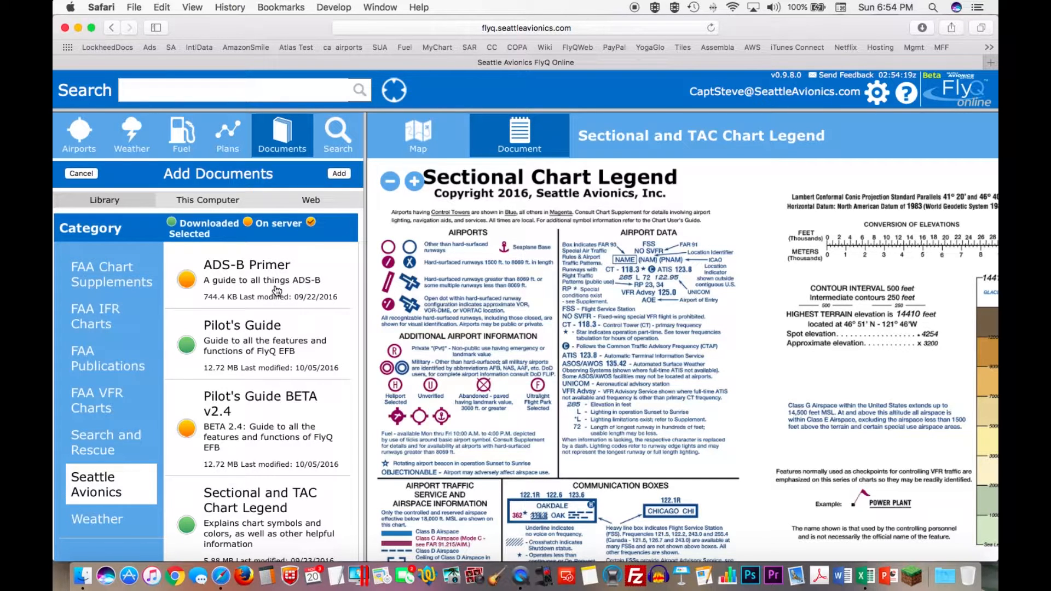
pyautogui.click(185, 280)
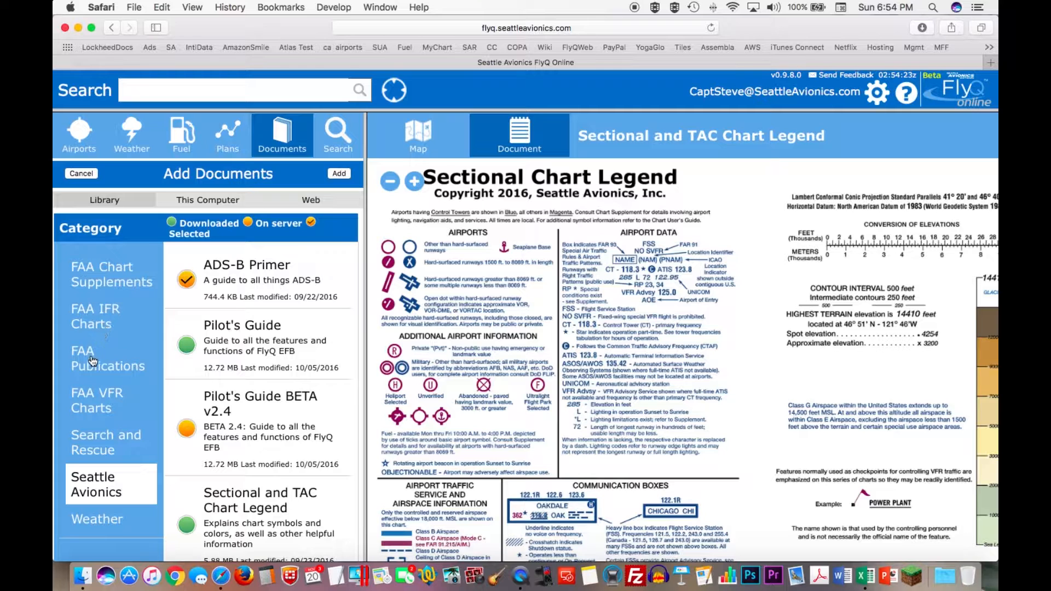
pyautogui.click(107, 262)
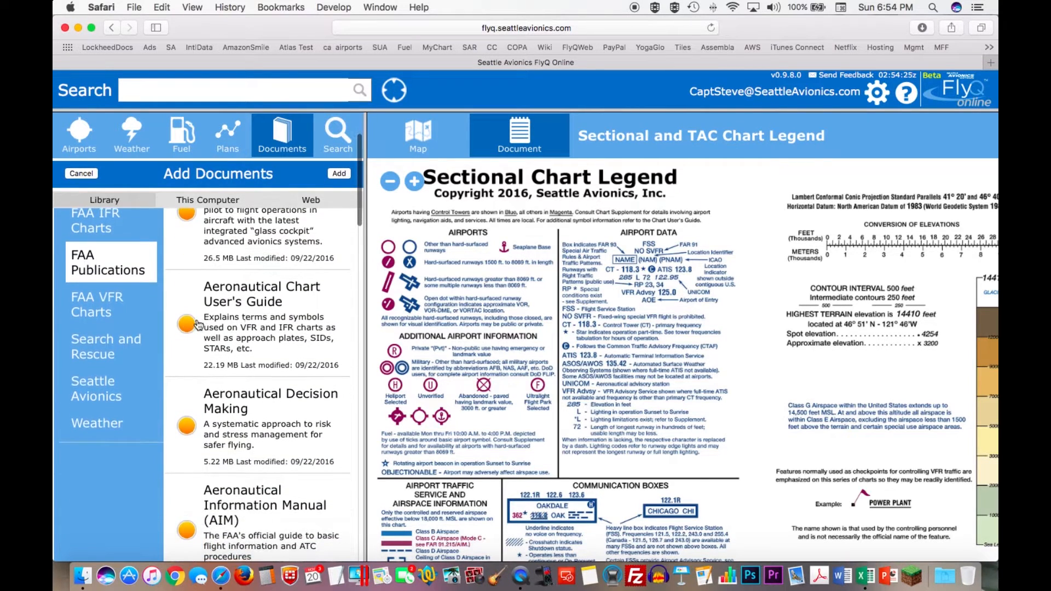
pyautogui.click(187, 324)
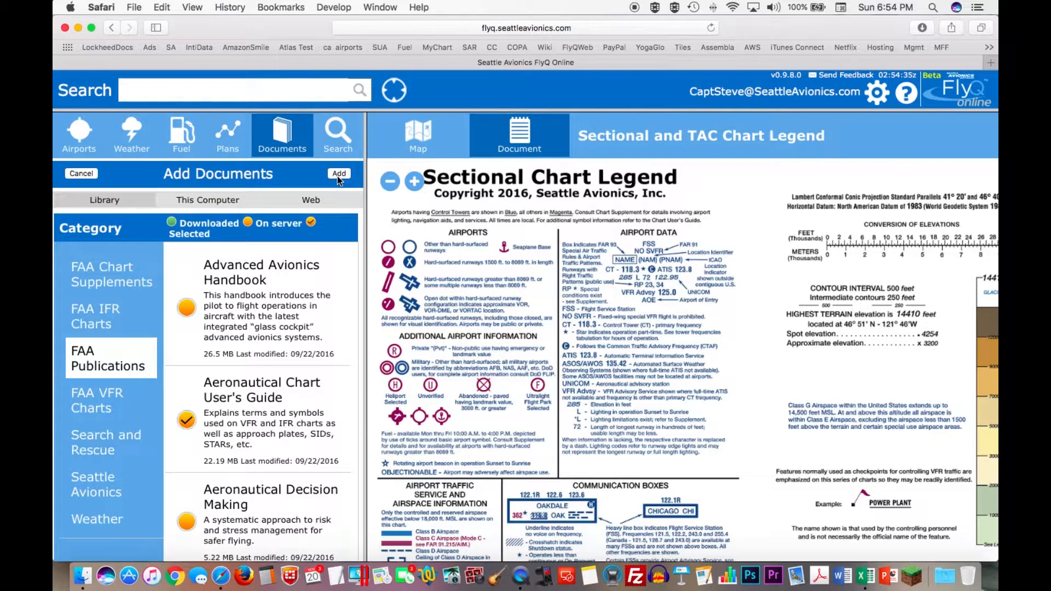
pyautogui.click(339, 174)
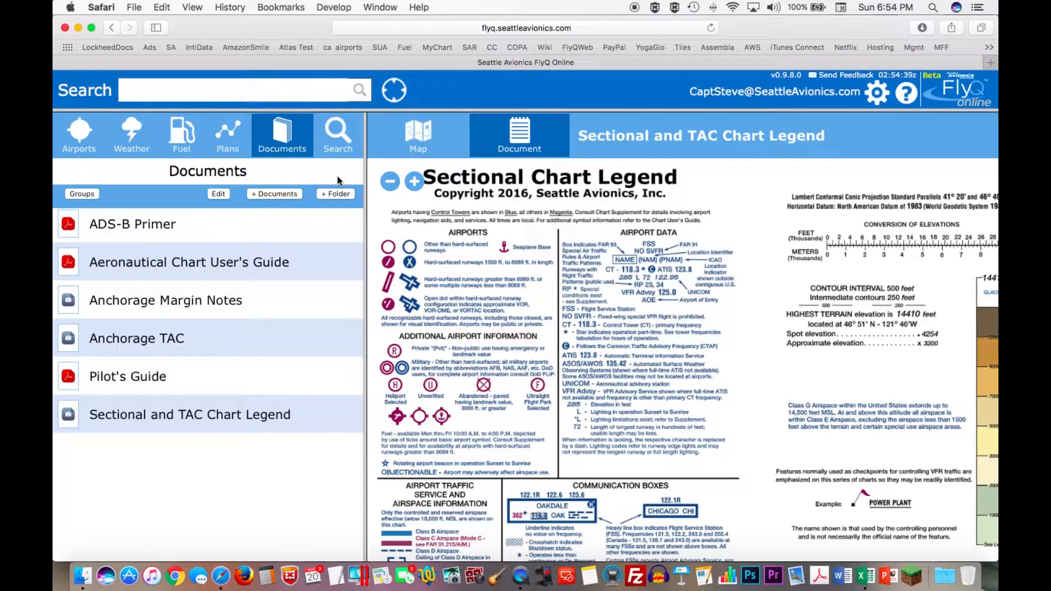
pyautogui.moveTo(173, 310)
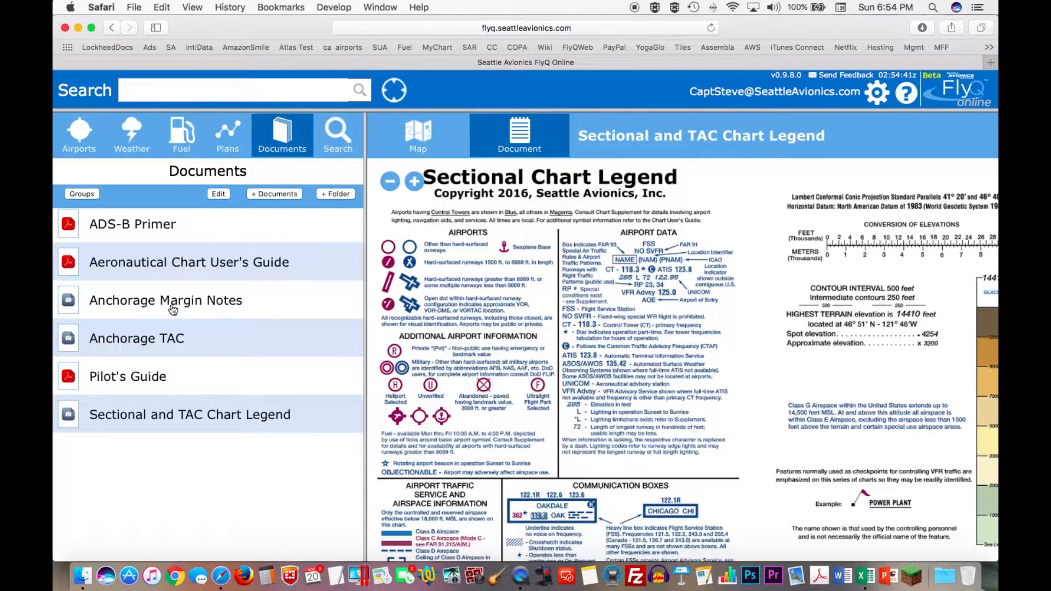
# Display Anchorage Margin Notes, showing the Anchorage Sectional Notes content
pyautogui.click(165, 299)
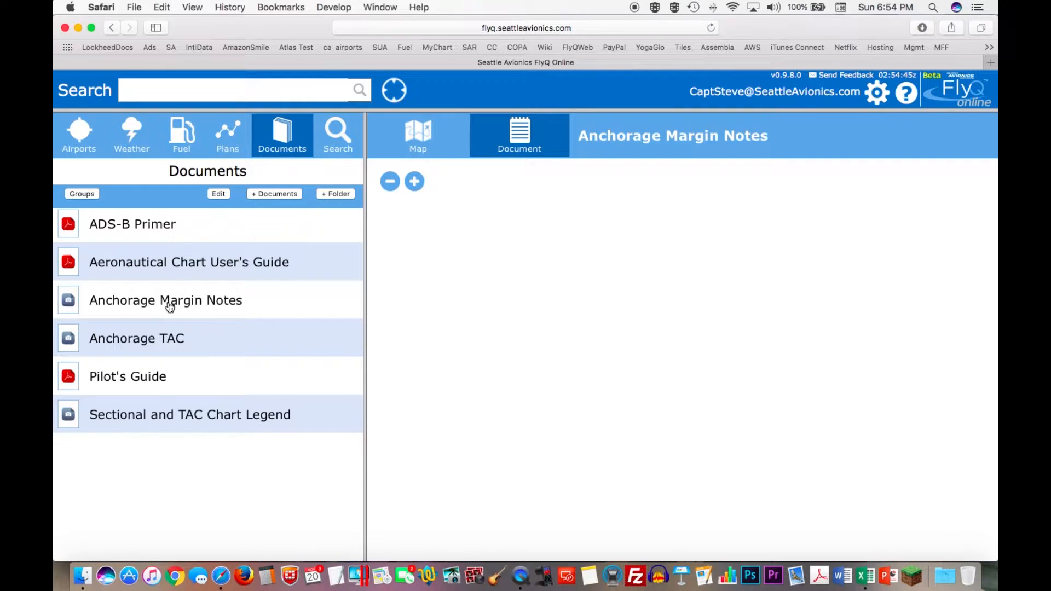
pyautogui.click(165, 300)
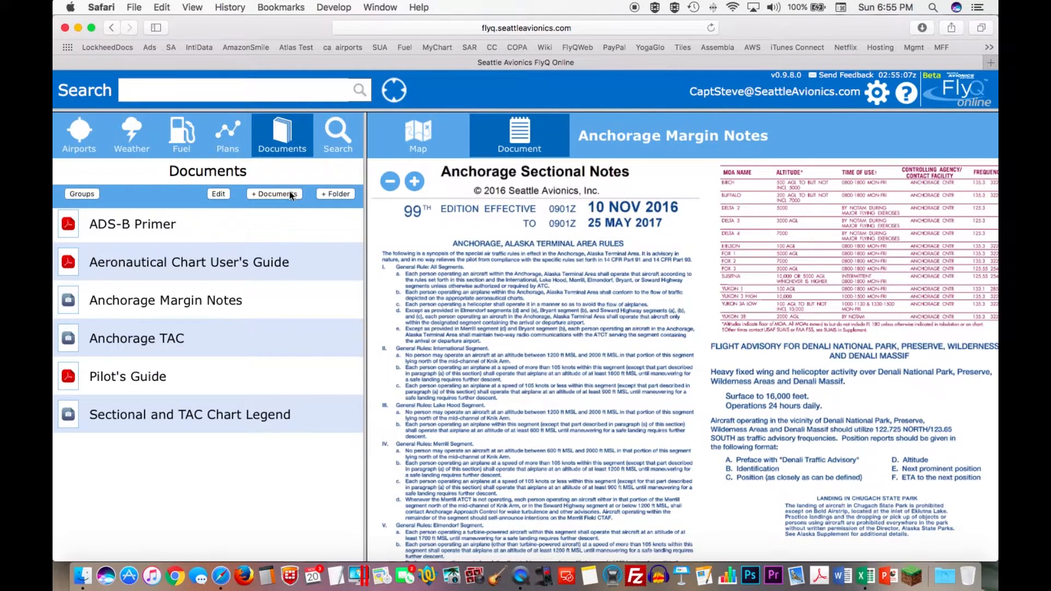
pyautogui.click(274, 194)
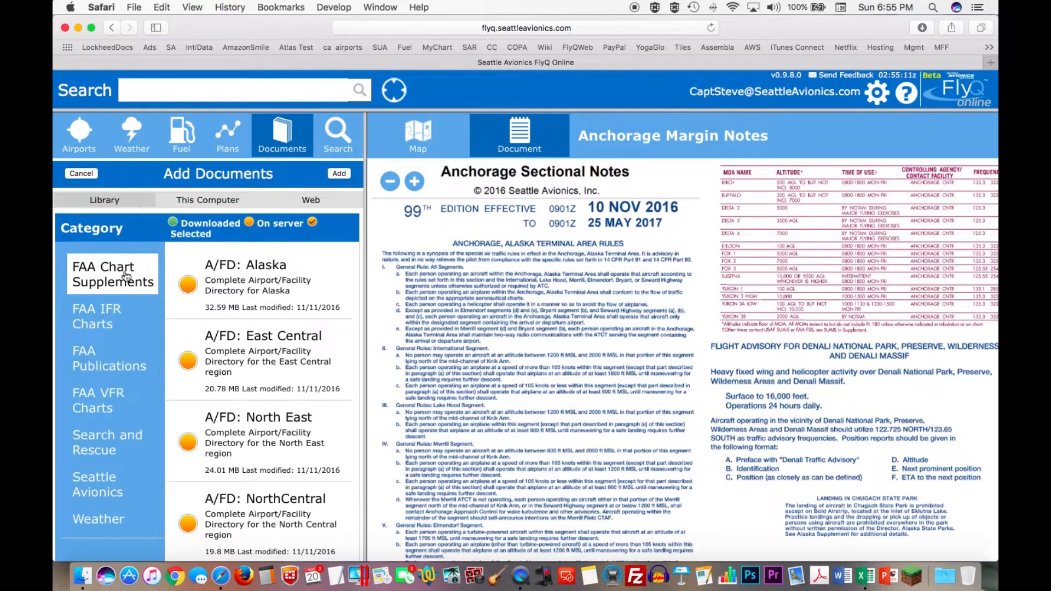
pyautogui.moveTo(218, 205)
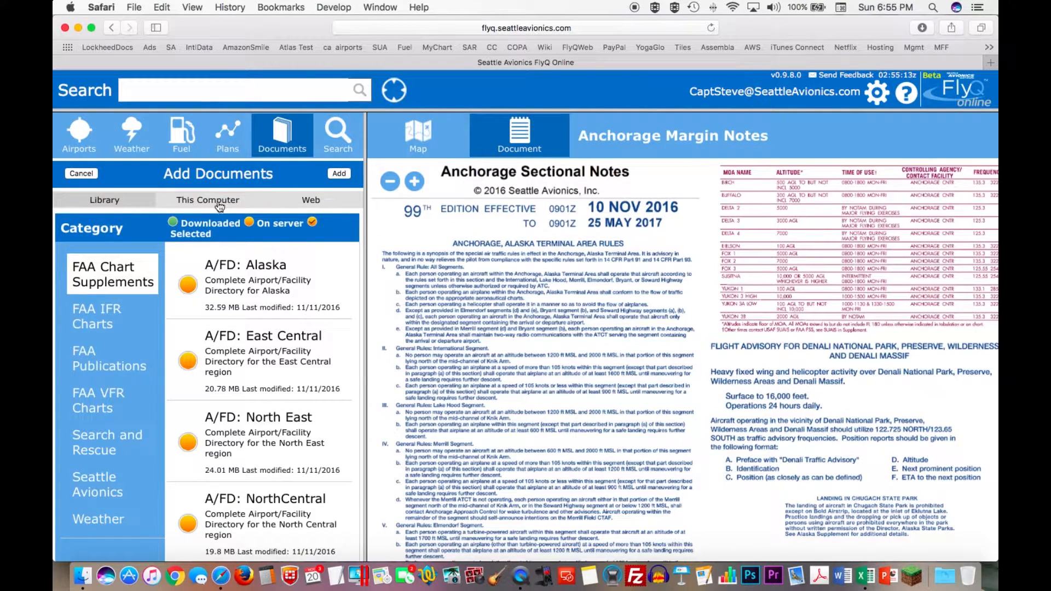
pyautogui.click(207, 200)
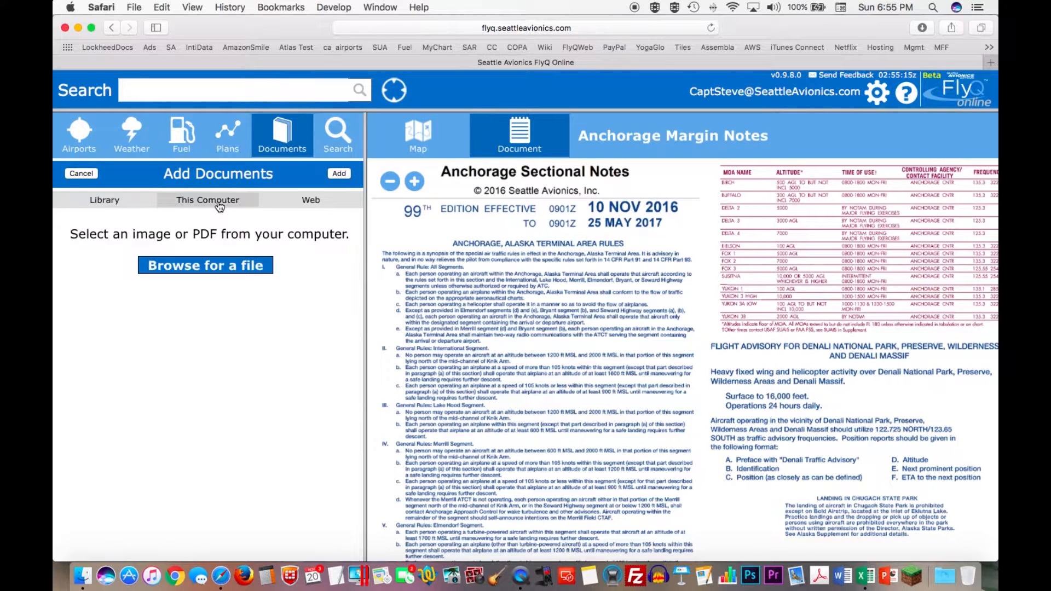
pyautogui.click(205, 265)
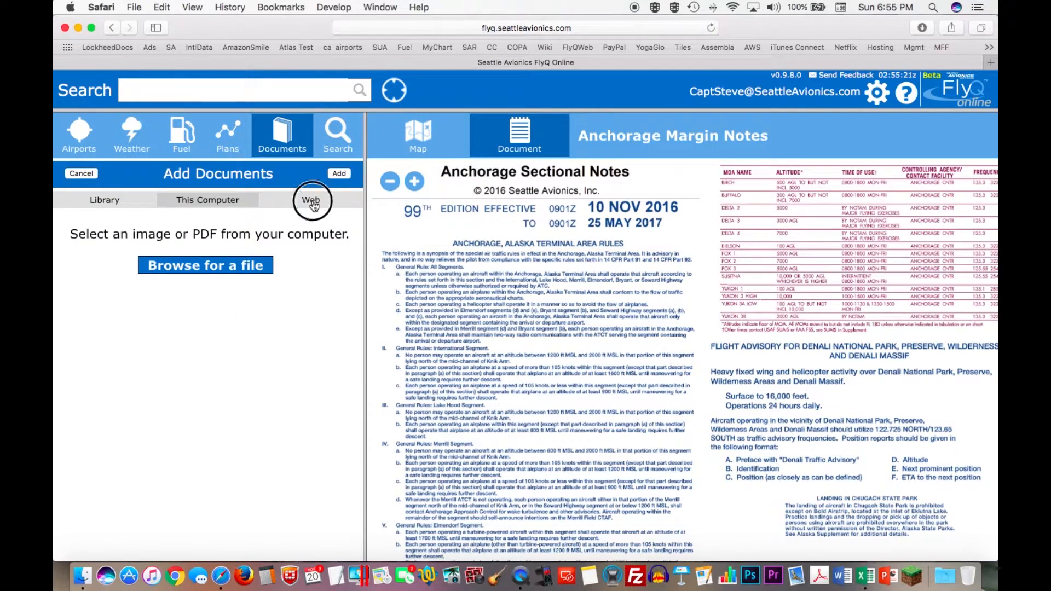
pyautogui.click(310, 200)
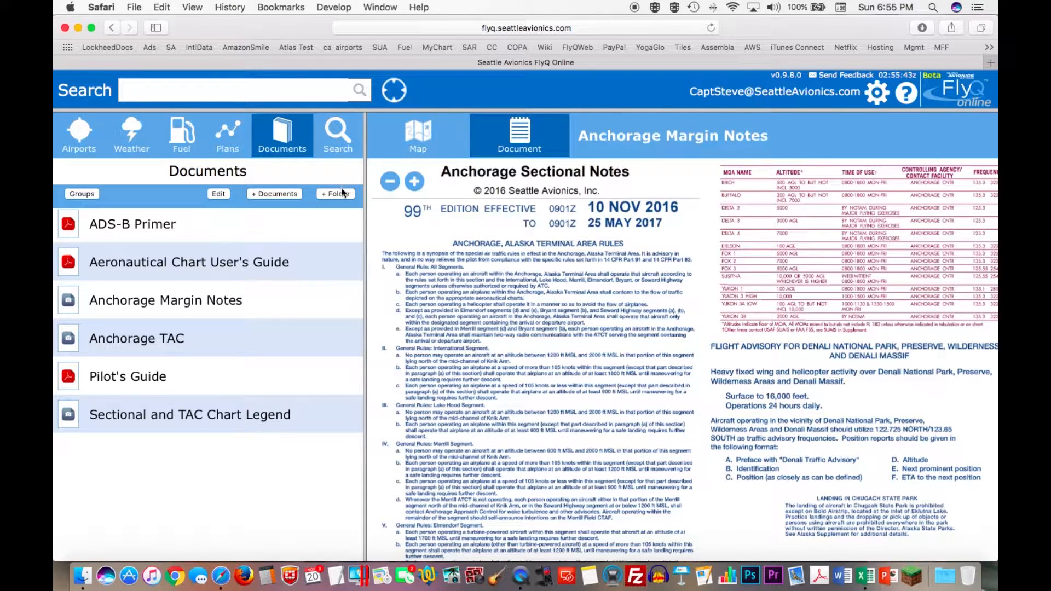
# Create a documents folder named 'Chart Stuff'
pyautogui.click(336, 193)
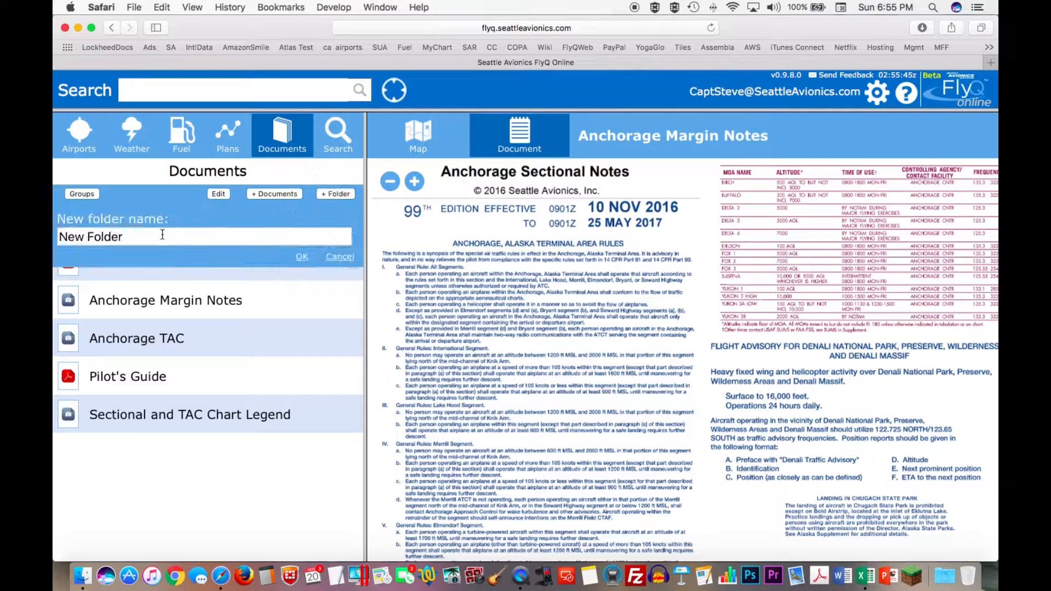
pyautogui.write('Chart Stuff')
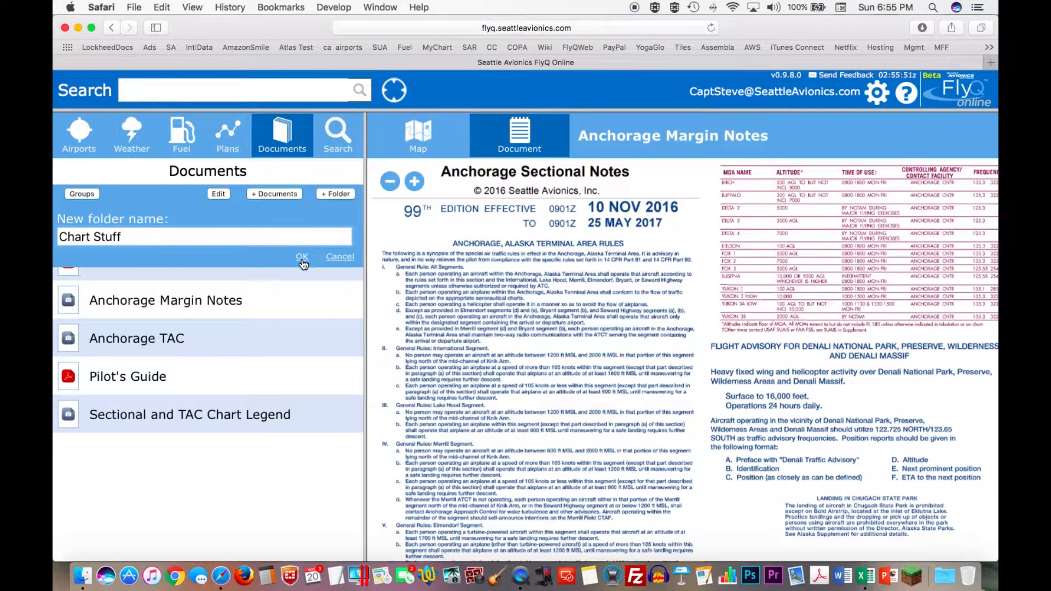
pyautogui.click(301, 257)
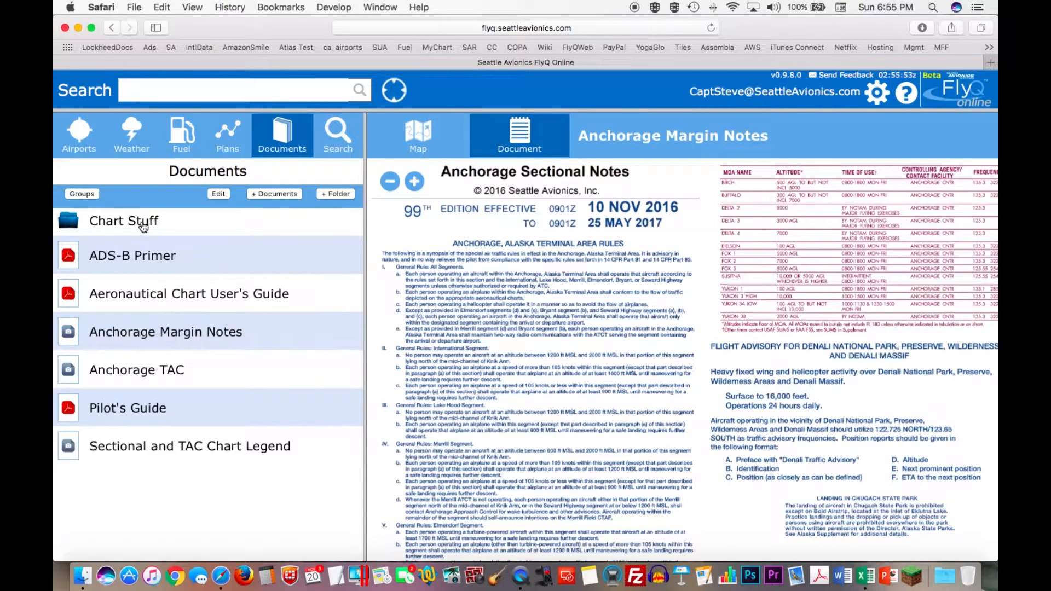
pyautogui.moveTo(330, 260)
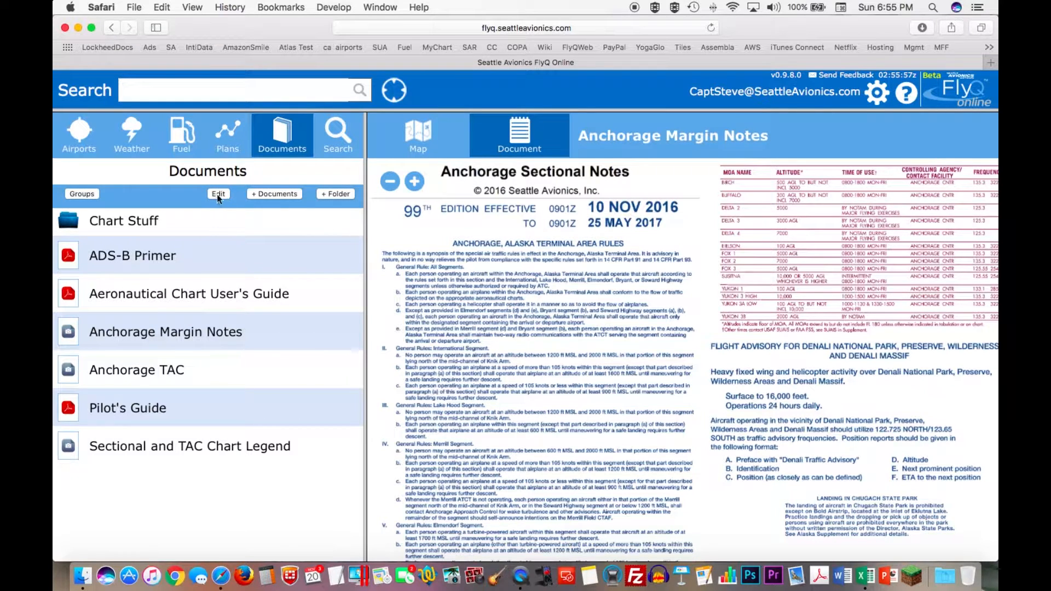
# In edit mode, move Anchorage Margin Notes and Anchorage TAC into Chart Stuff
pyautogui.click(217, 194)
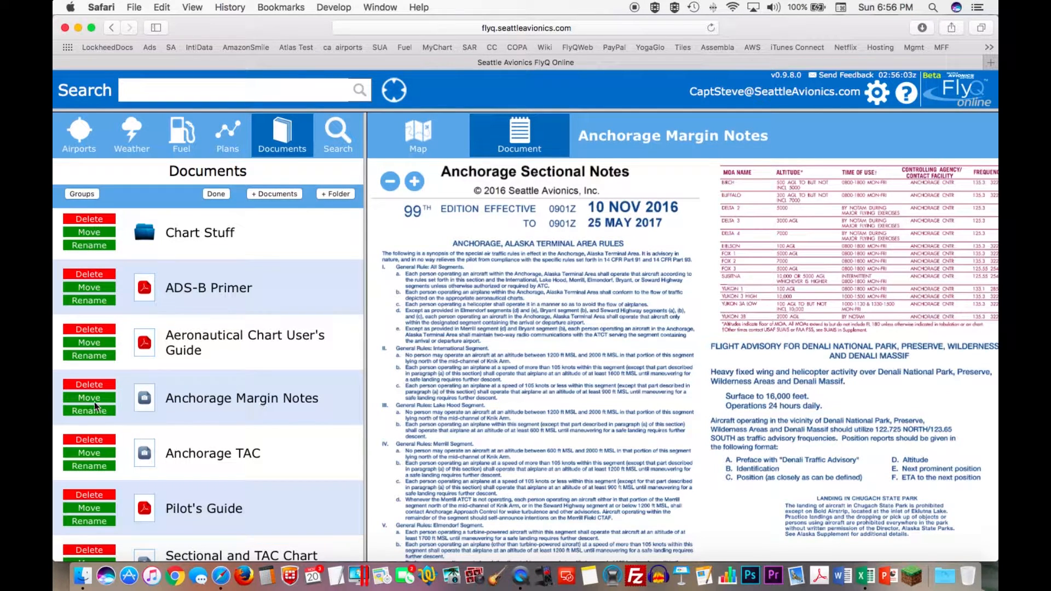
pyautogui.click(89, 398)
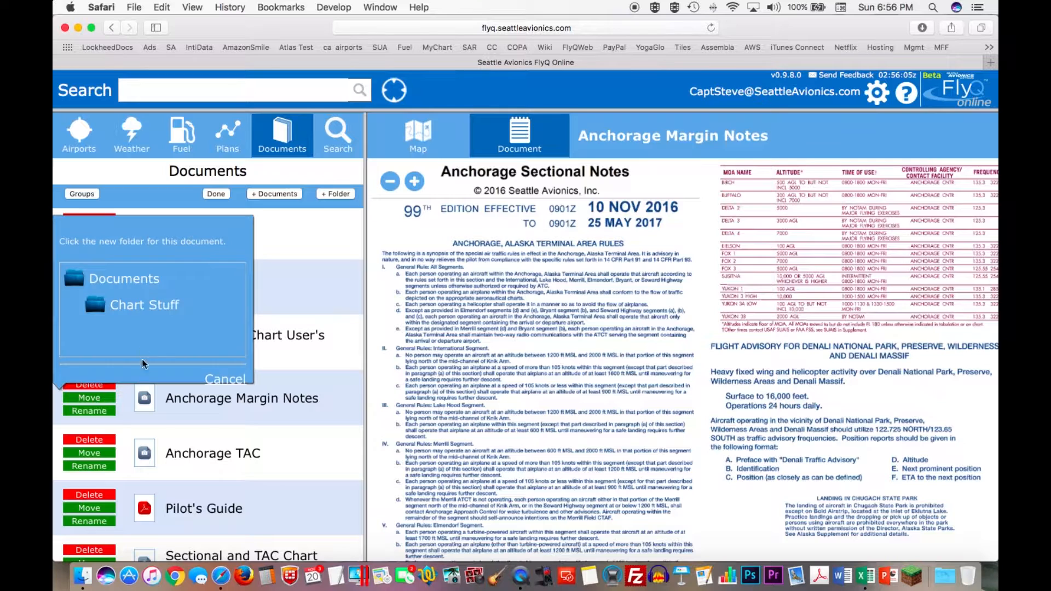
pyautogui.click(225, 379)
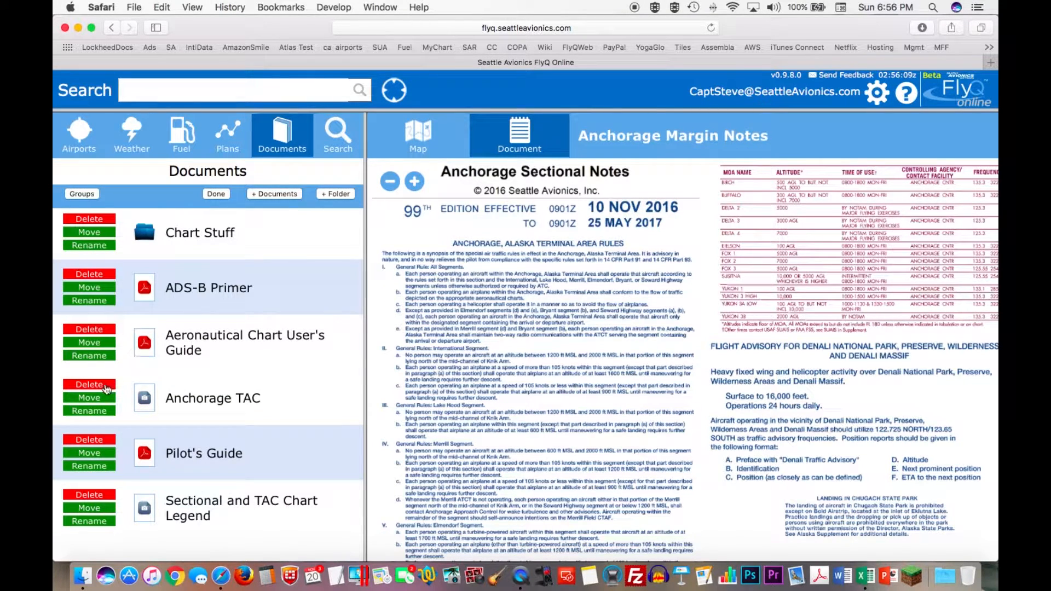
pyautogui.click(89, 397)
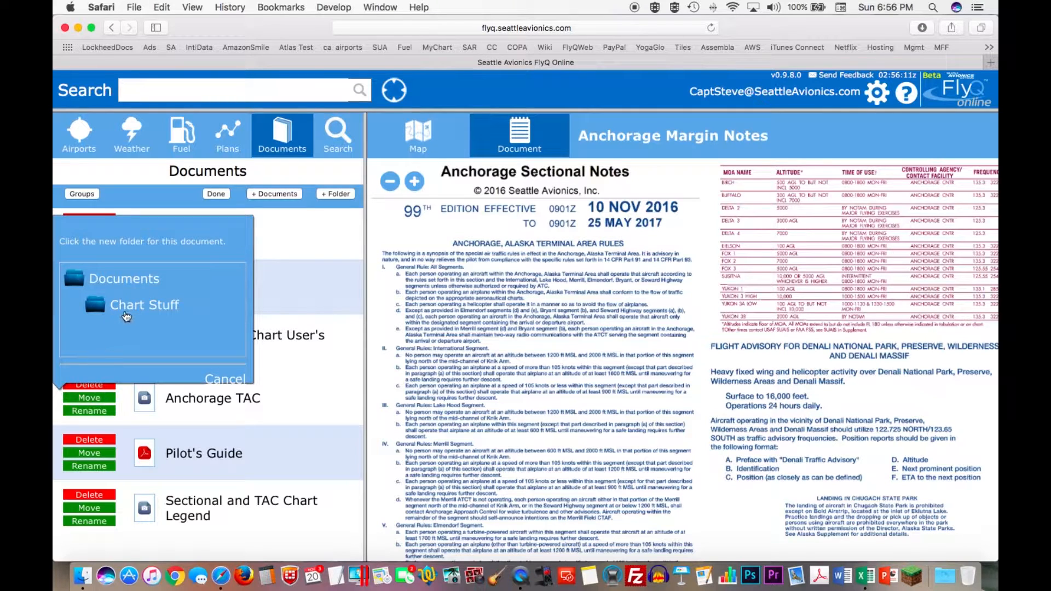
pyautogui.click(144, 305)
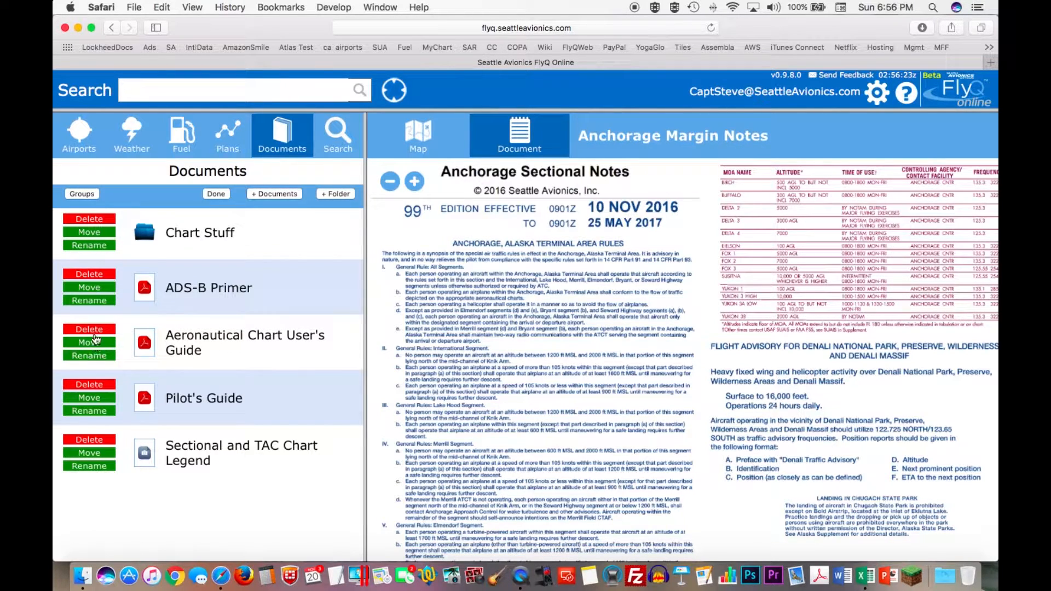
# Delete Aeronautical Chart User's Guide, rename ADS-B Primer to 'ADS-B Info', and finish editing
pyautogui.click(88, 330)
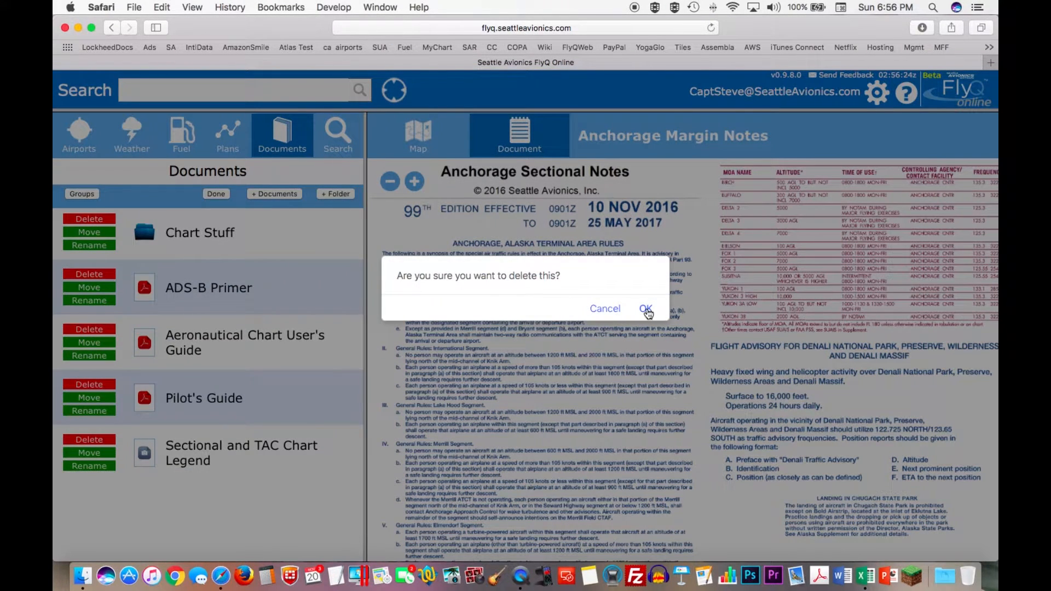
pyautogui.click(646, 308)
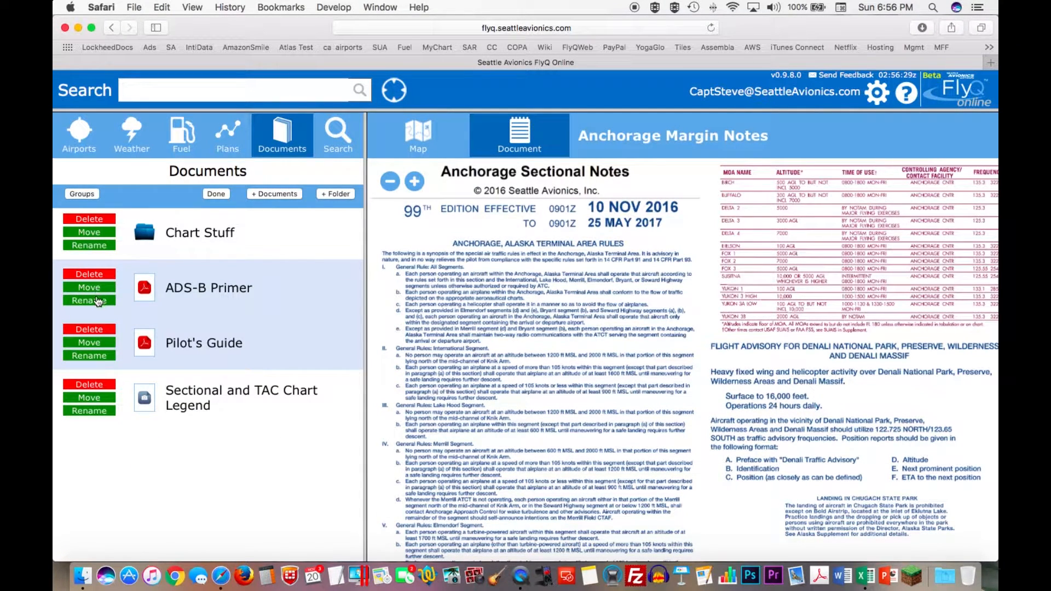
pyautogui.click(89, 300)
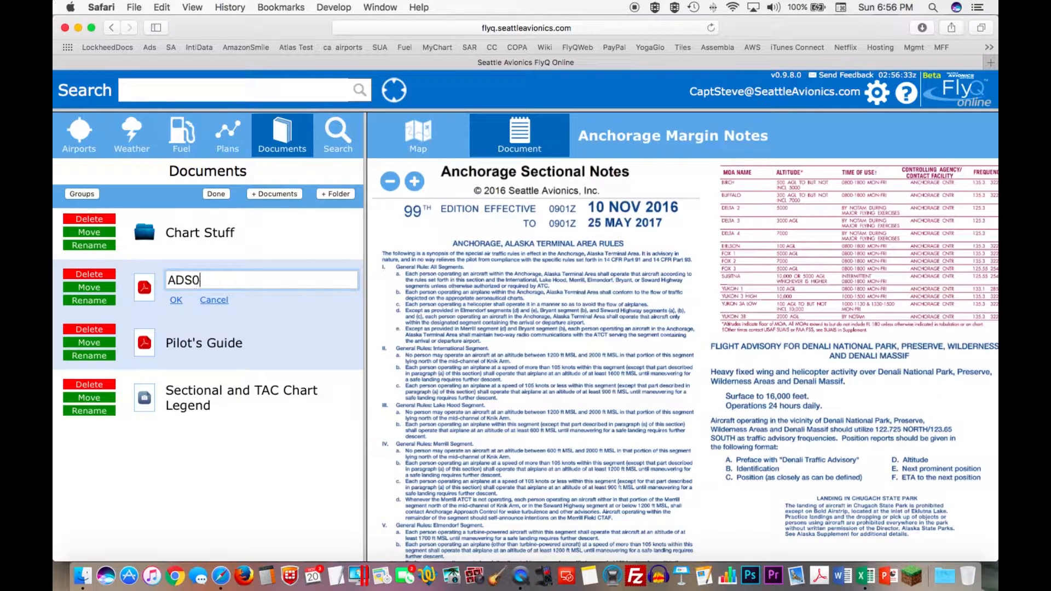
pyautogui.press('Backspace')
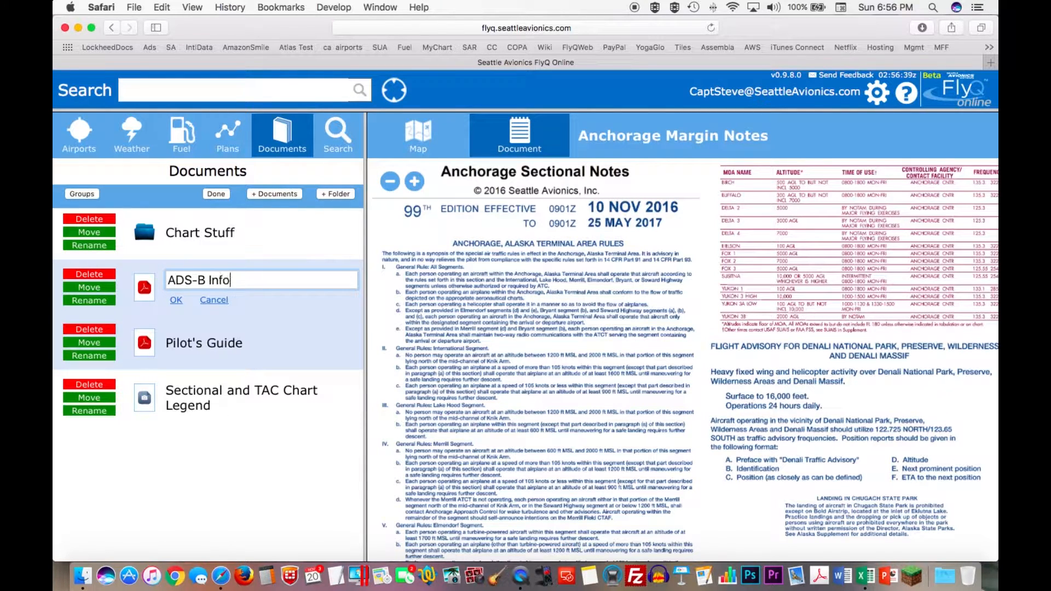
pyautogui.click(176, 300)
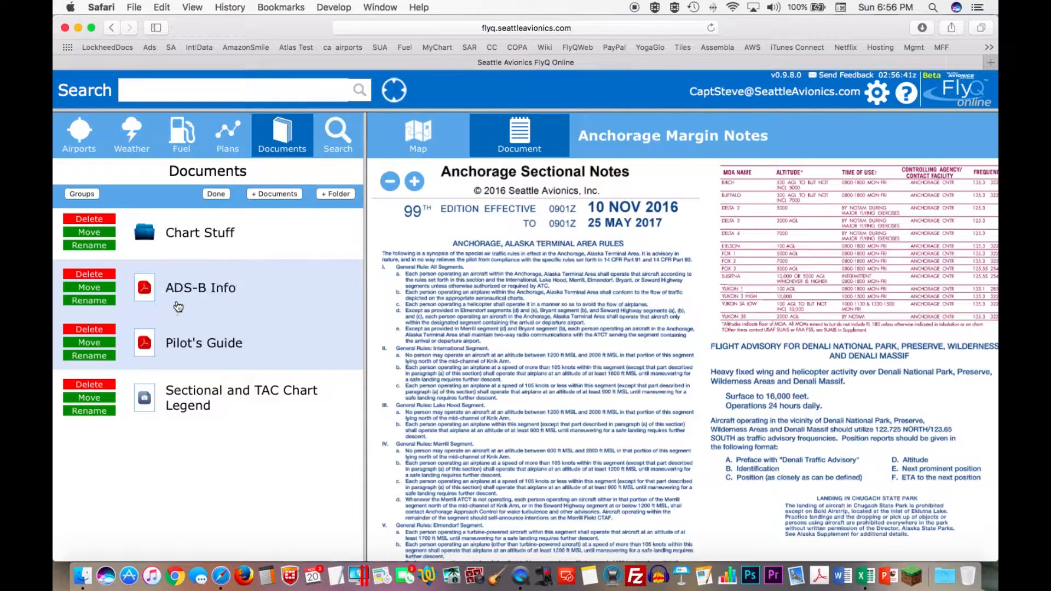
pyautogui.click(216, 194)
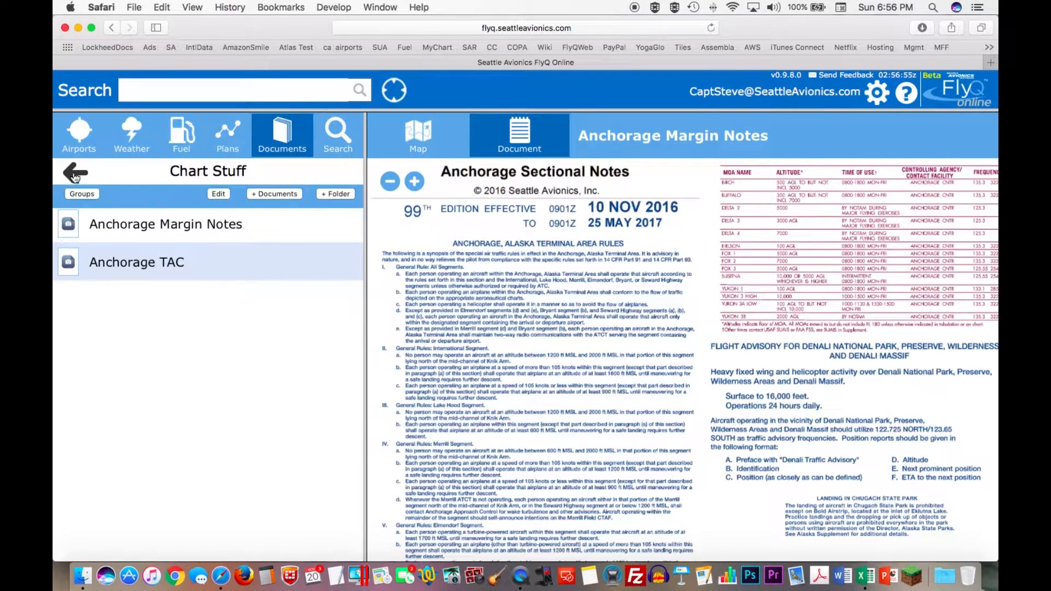
pyautogui.click(75, 171)
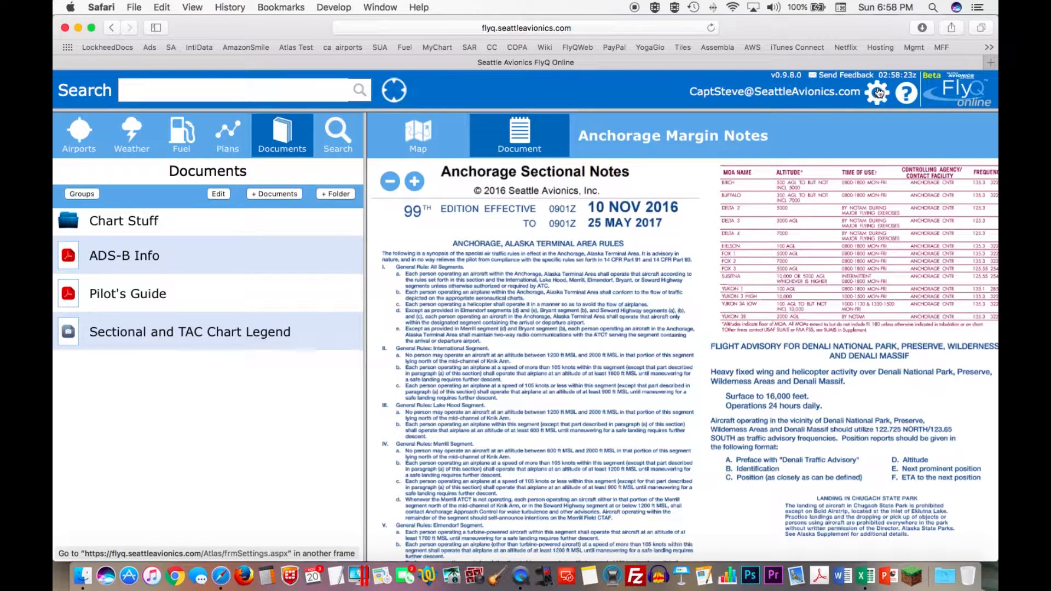
pyautogui.moveTo(875, 94)
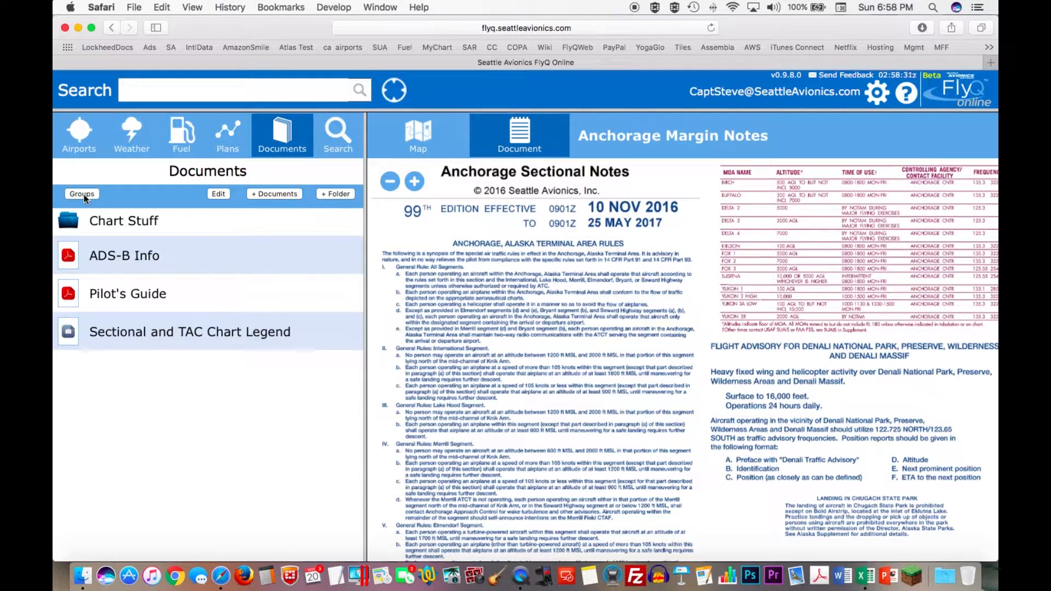
# Create and save a new group named 'N8121K' under Groups
pyautogui.click(81, 194)
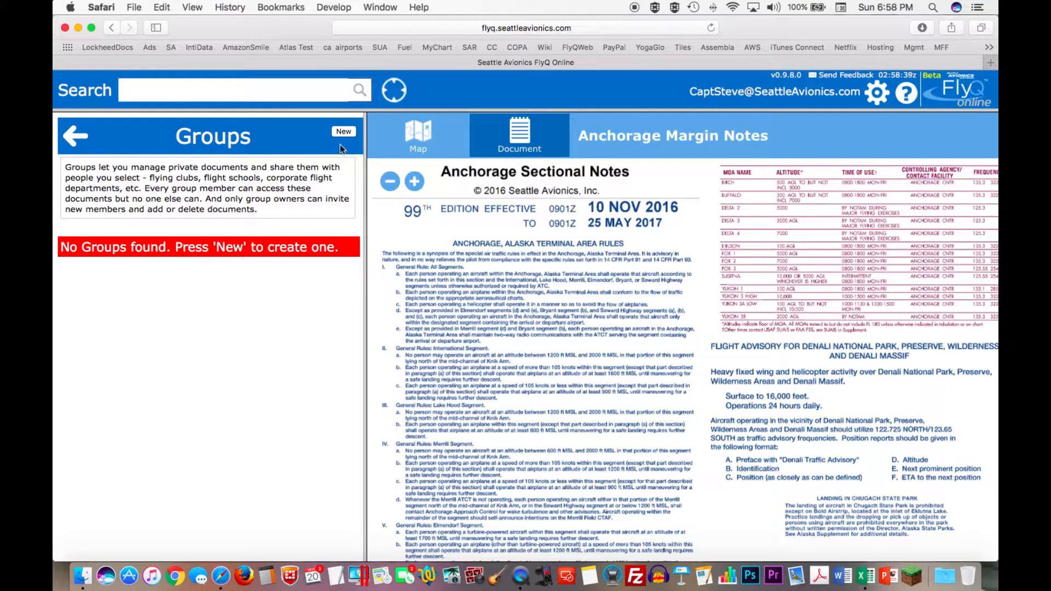
pyautogui.click(344, 131)
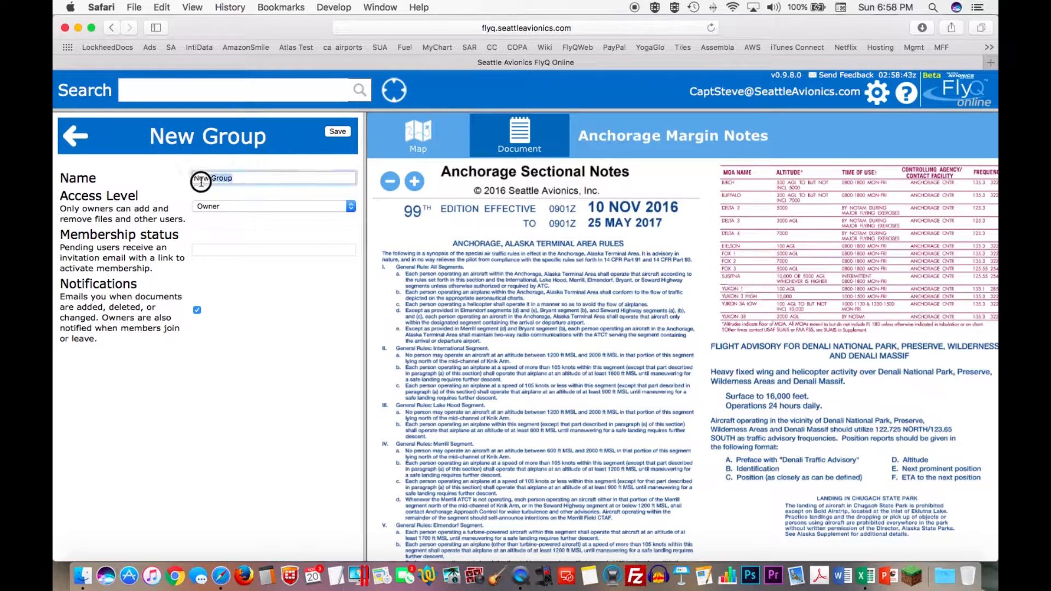
pyautogui.write('N')
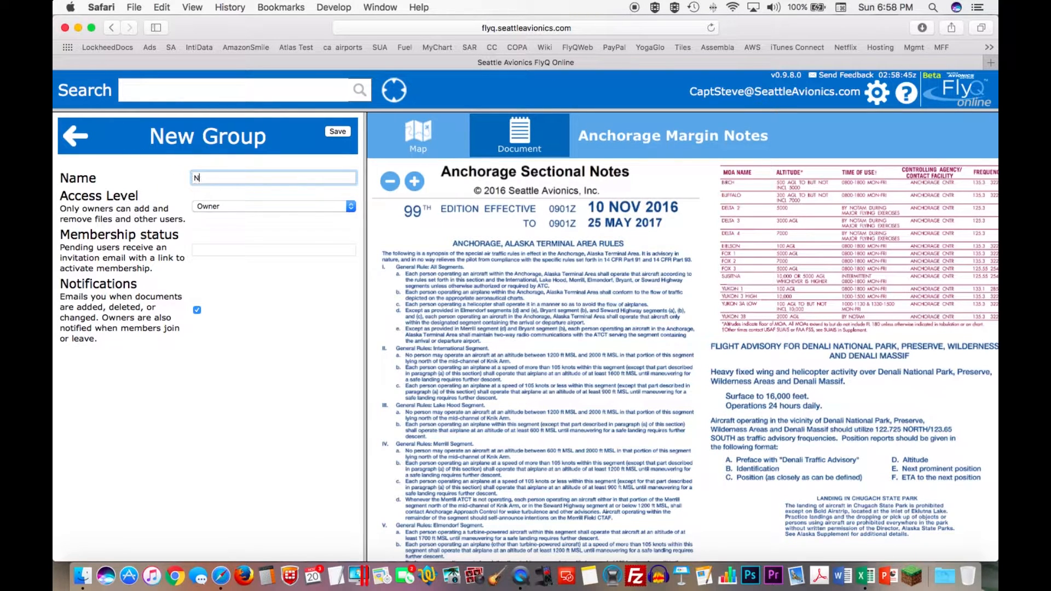
pyautogui.write('81')
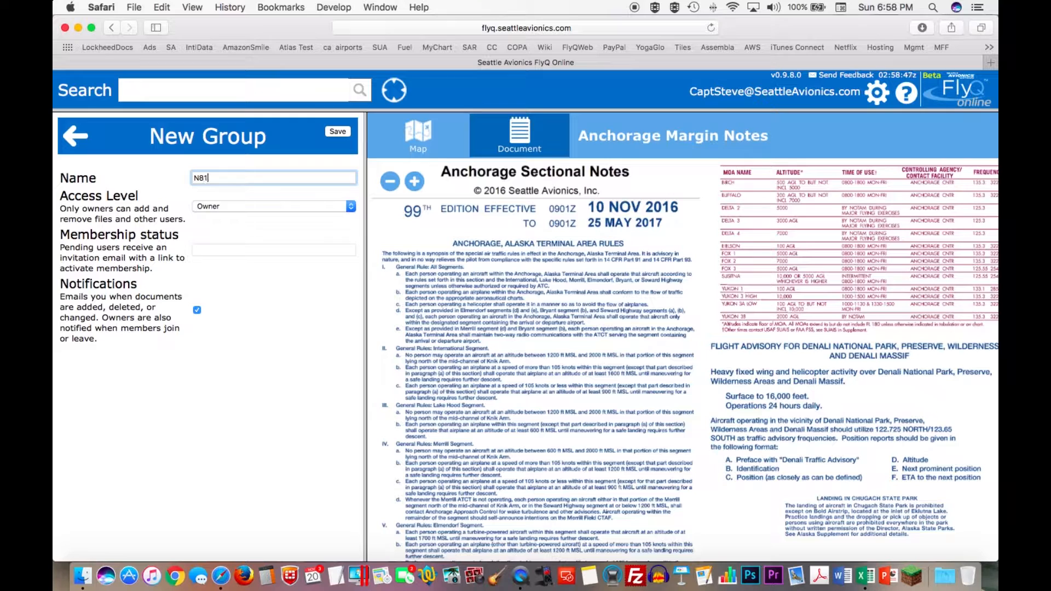
pyautogui.write('21K')
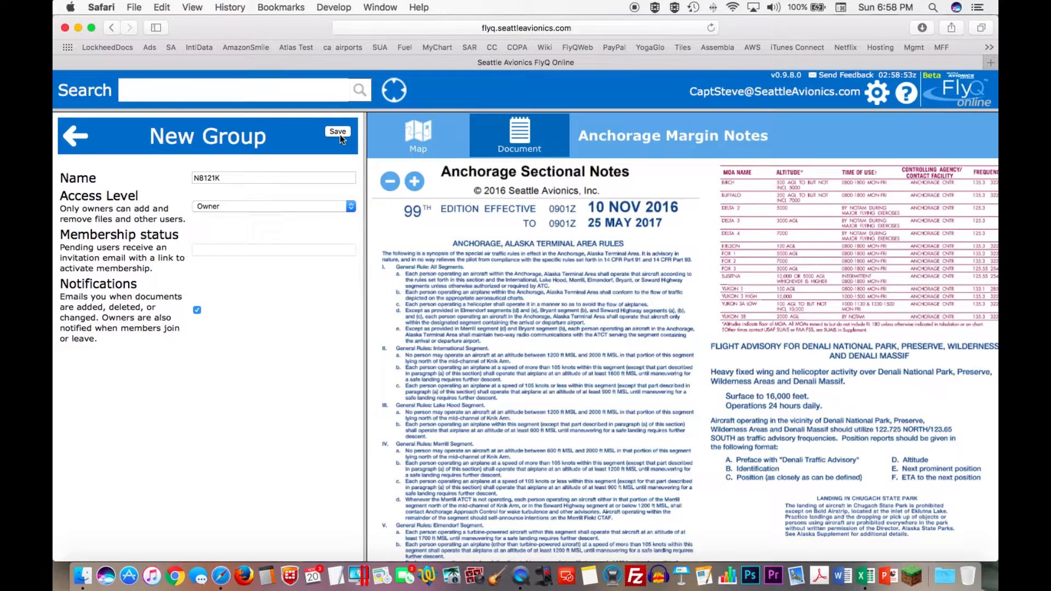
pyautogui.click(338, 132)
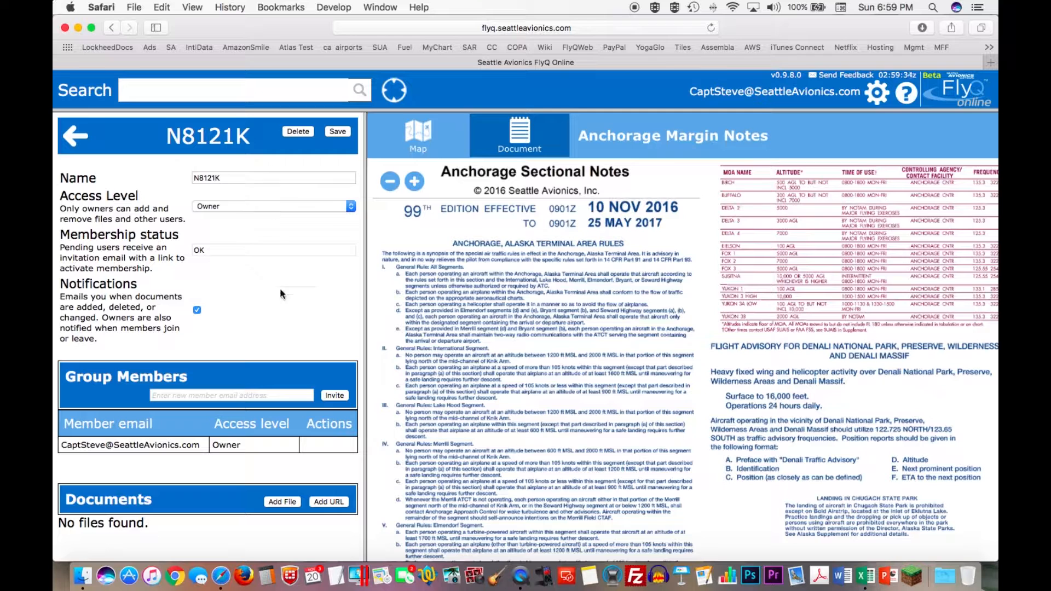
pyautogui.moveTo(134, 376)
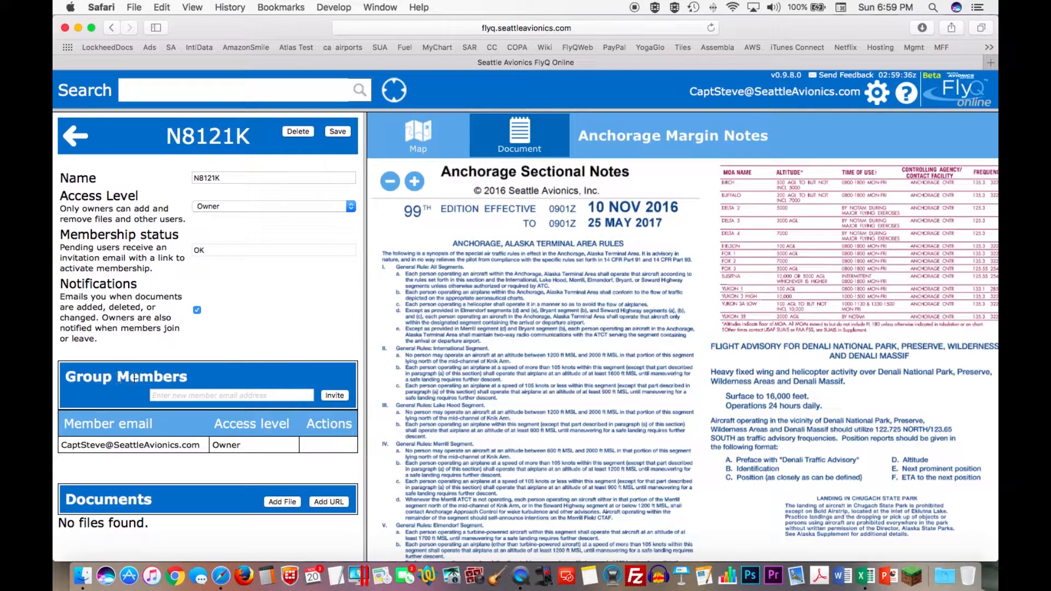
# Invite two members by email (johnr… and keithr…) to group N8121K
pyautogui.click(231, 395)
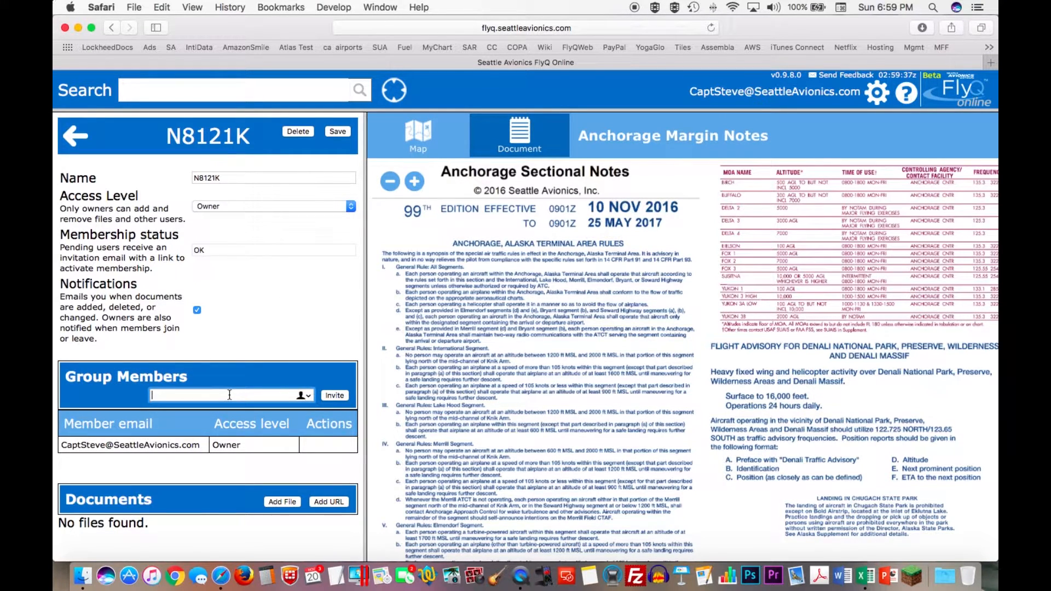
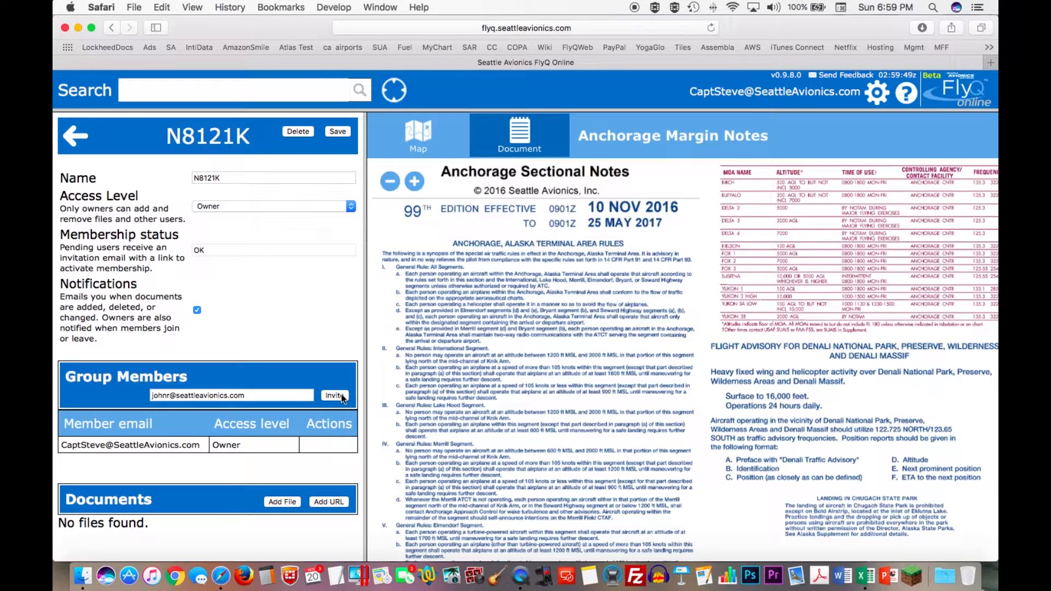
pyautogui.click(335, 396)
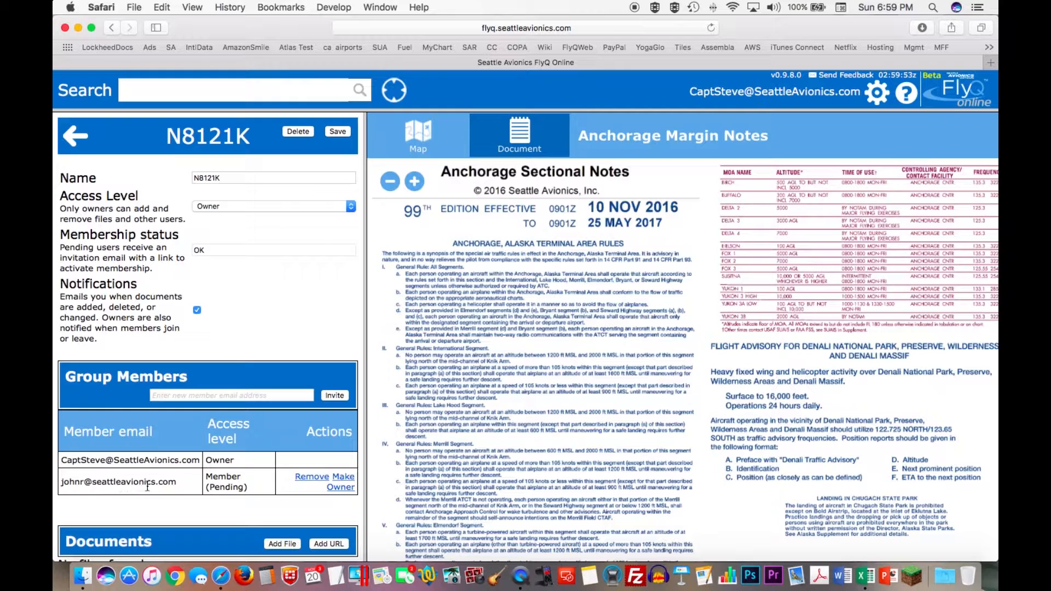
pyautogui.moveTo(241, 484)
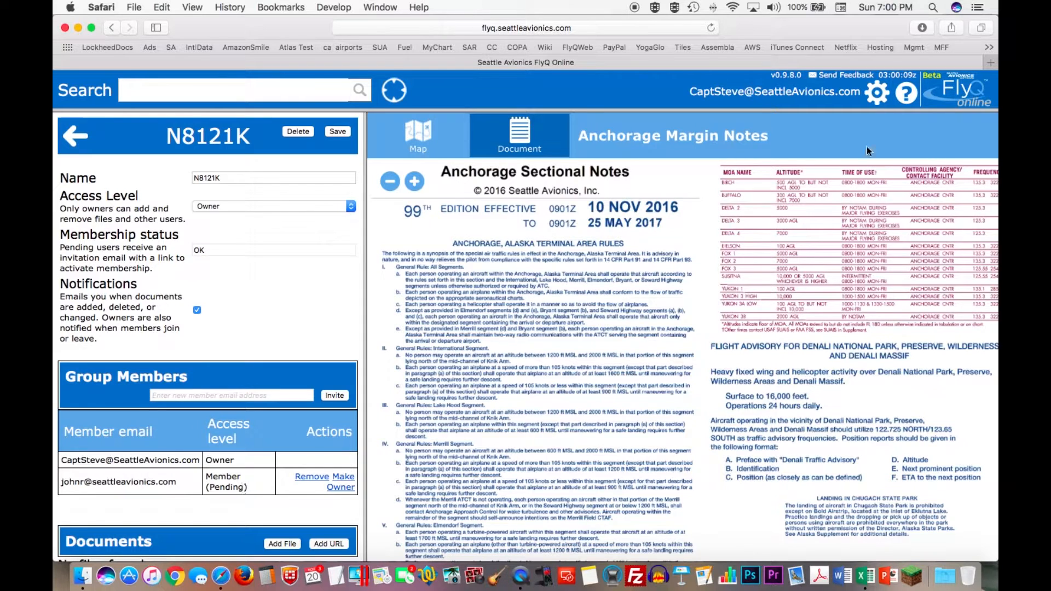
pyautogui.click(231, 395)
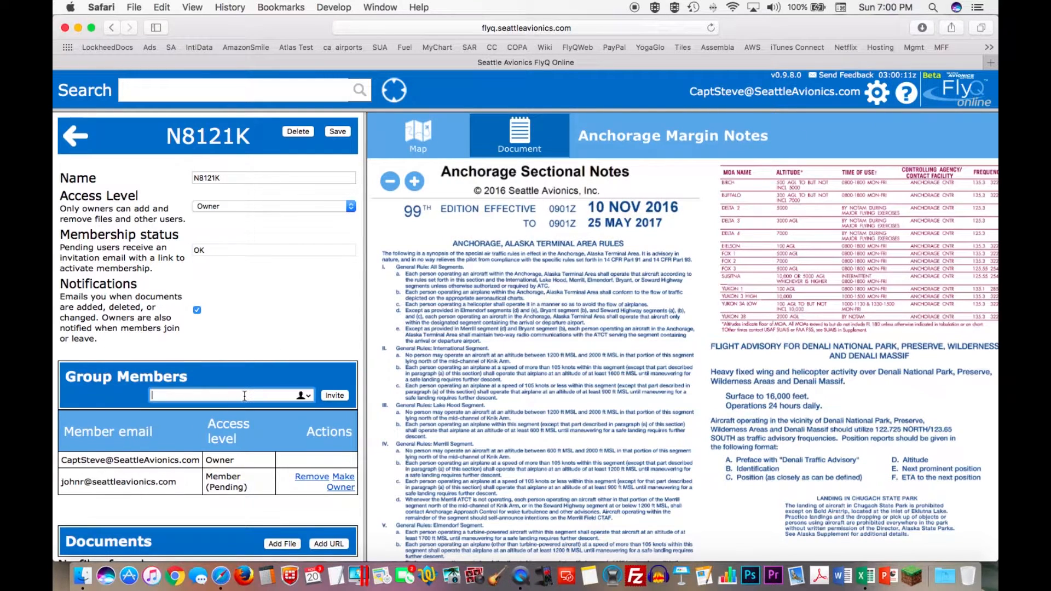
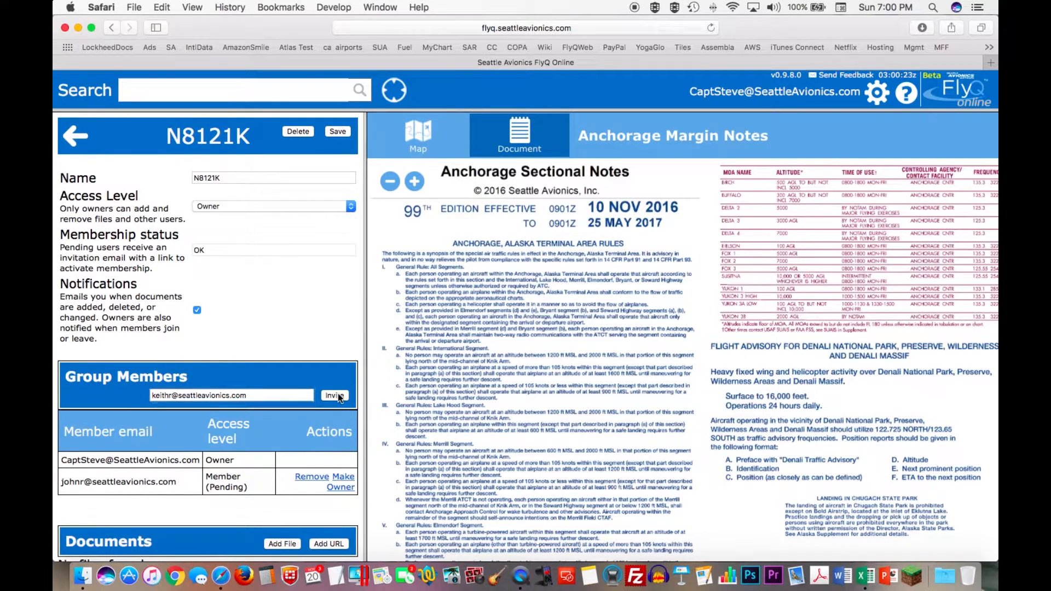
pyautogui.click(334, 395)
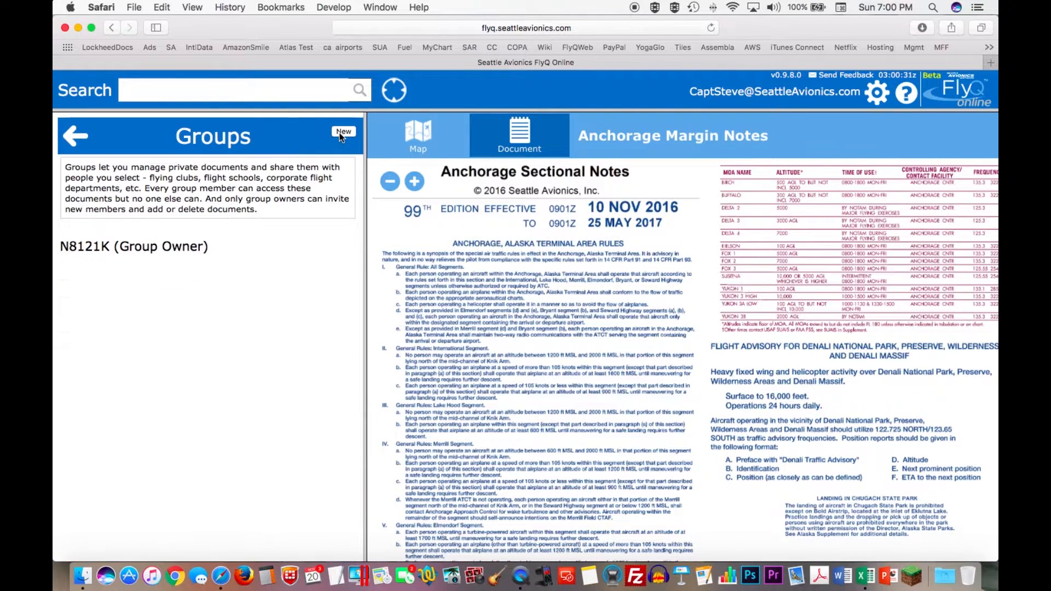
pyautogui.moveTo(179, 253)
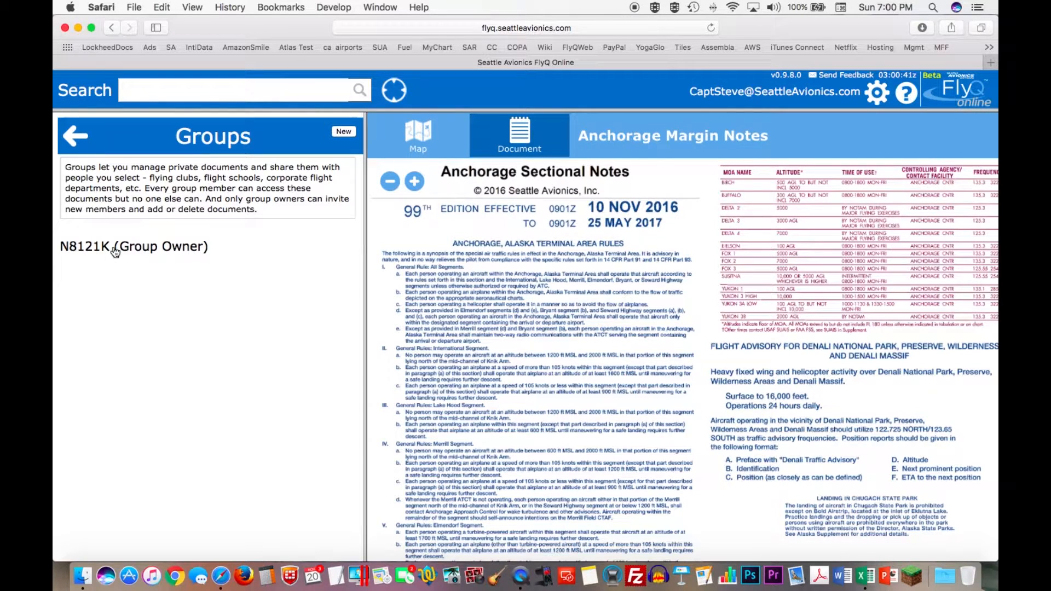
# Reopen group N8121K, scroll to its Documents section, and start adding a file
pyautogui.click(134, 246)
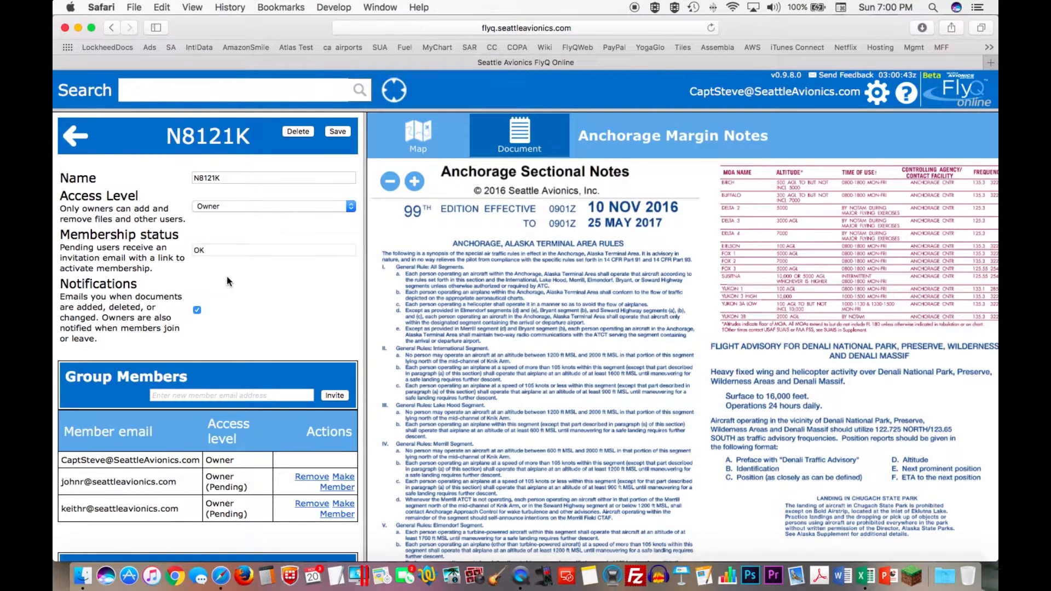
pyautogui.scroll(-3)
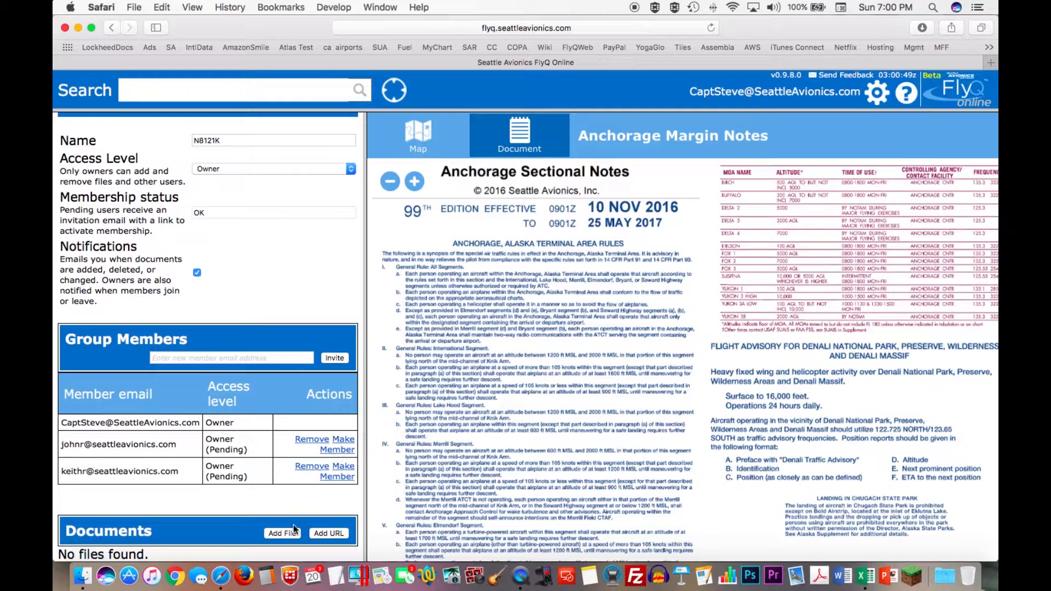
pyautogui.moveTo(269, 512)
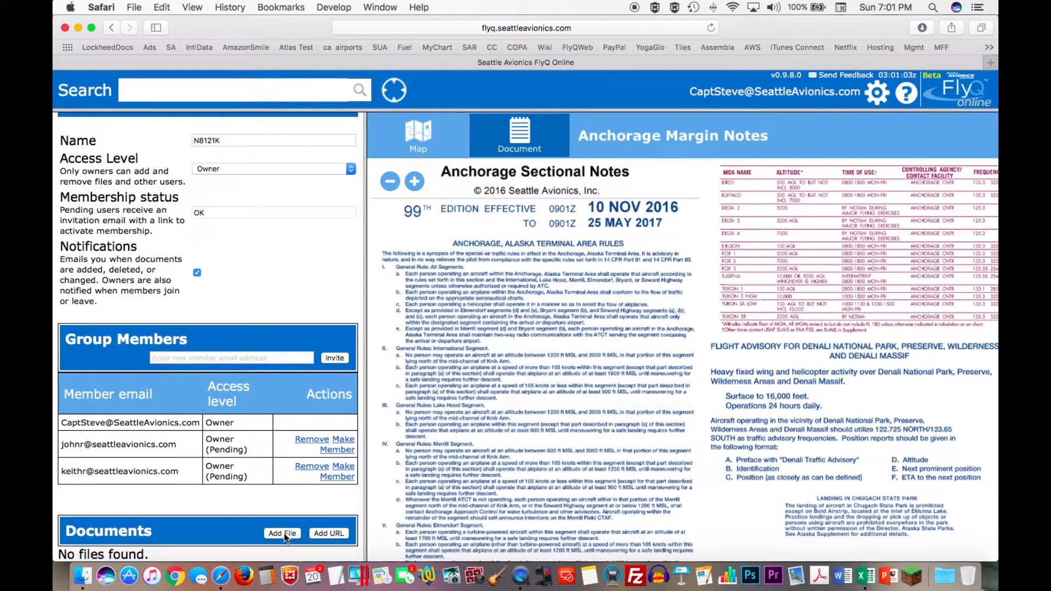
pyautogui.click(281, 533)
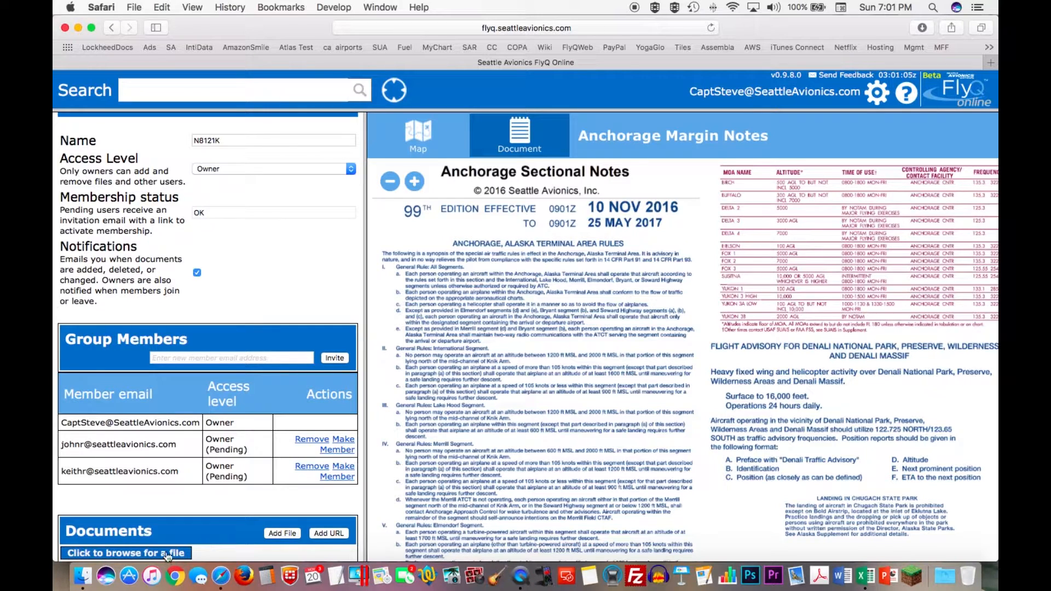
# Upload piper-PA-28-181-POH.pdf from the Desktop and dismiss the success message
pyautogui.click(126, 553)
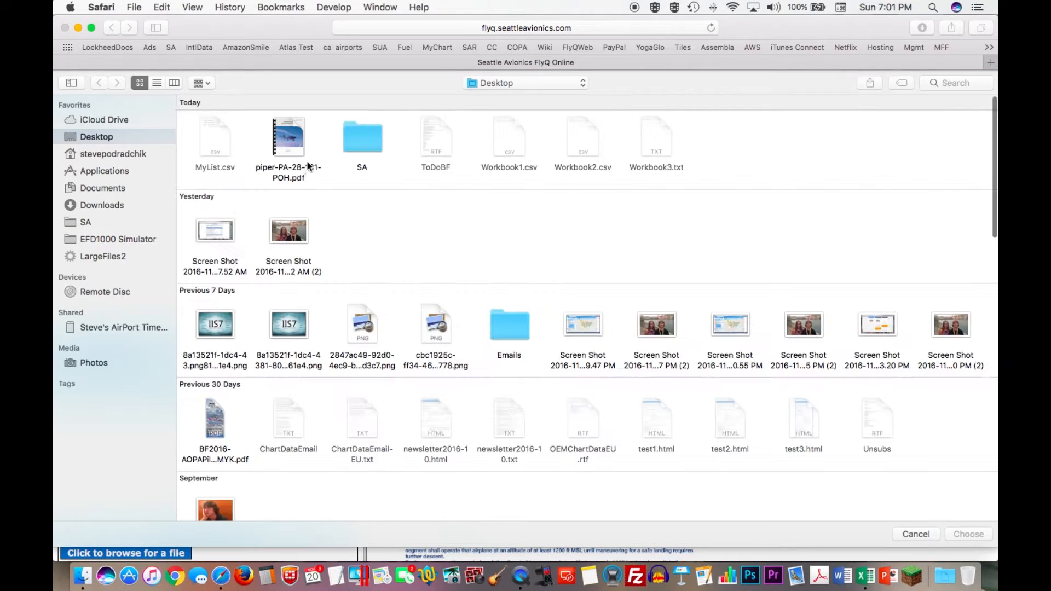
pyautogui.click(288, 138)
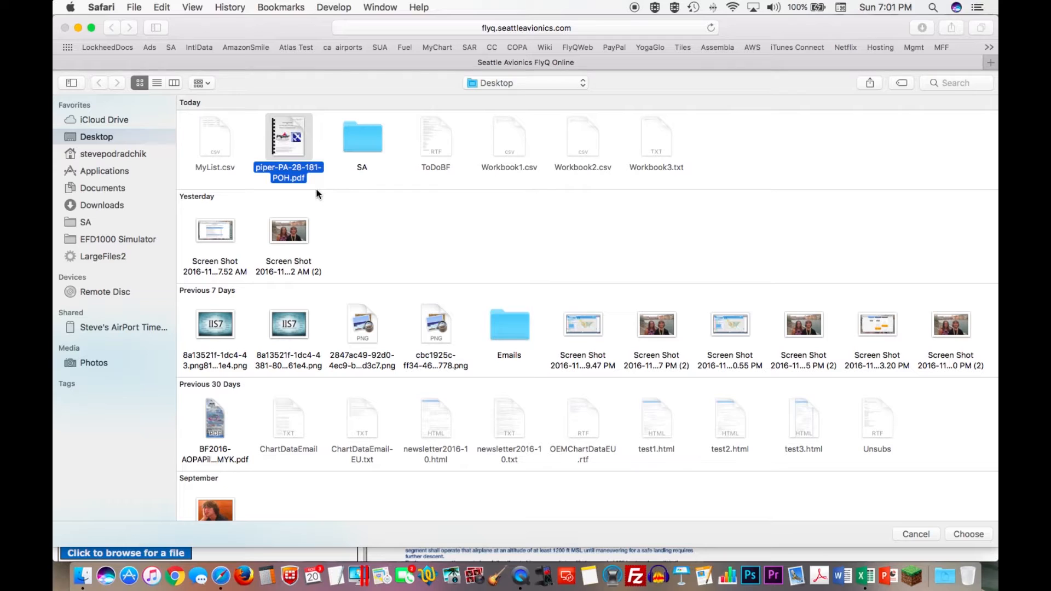
pyautogui.moveTo(976, 518)
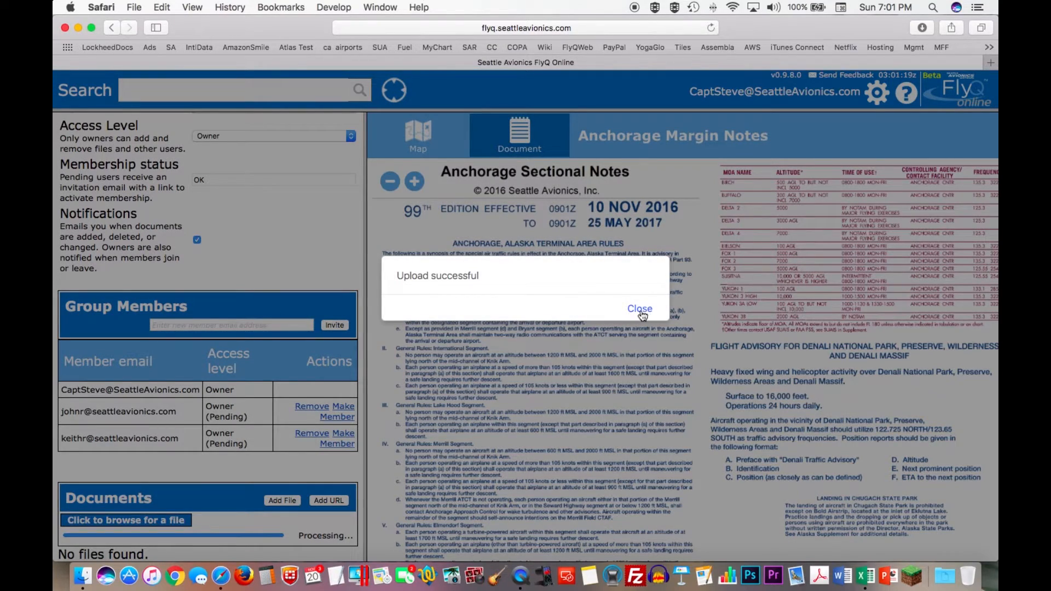
pyautogui.click(639, 309)
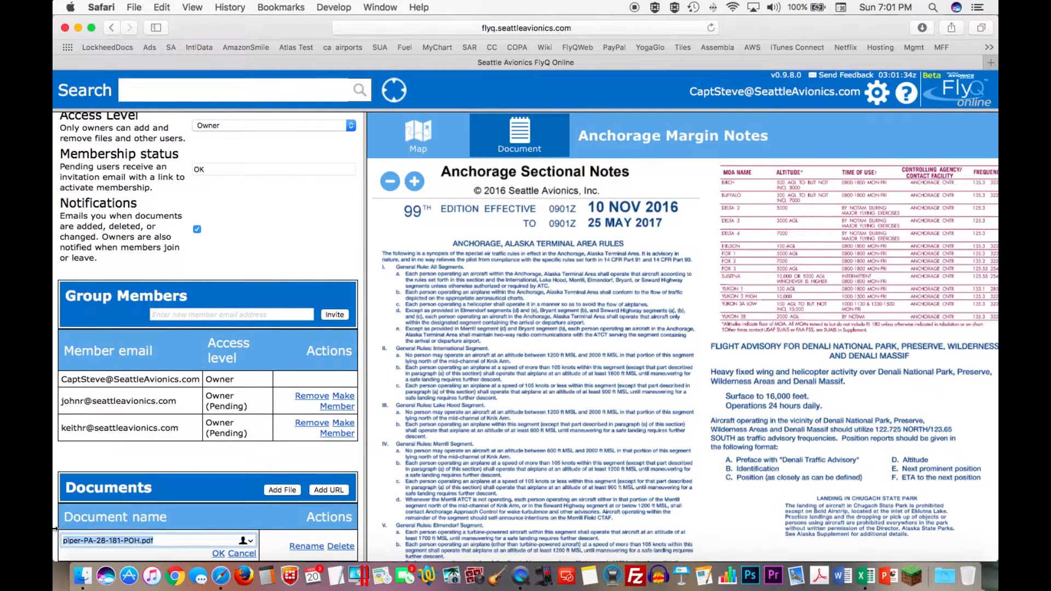
# Rename the uploaded Piper document to 'POH'
pyautogui.write('POH')
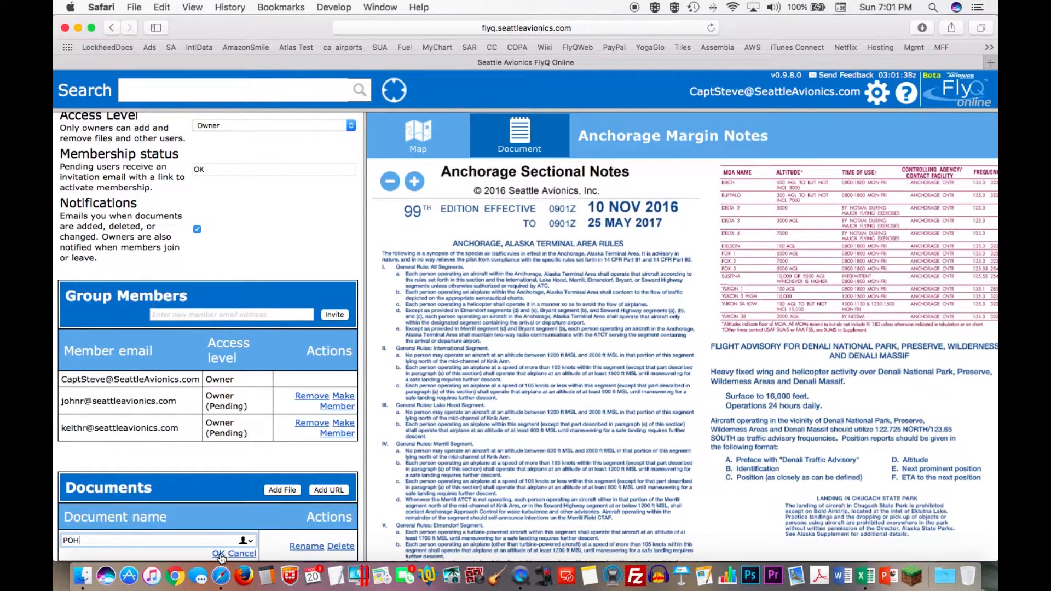
pyautogui.click(217, 553)
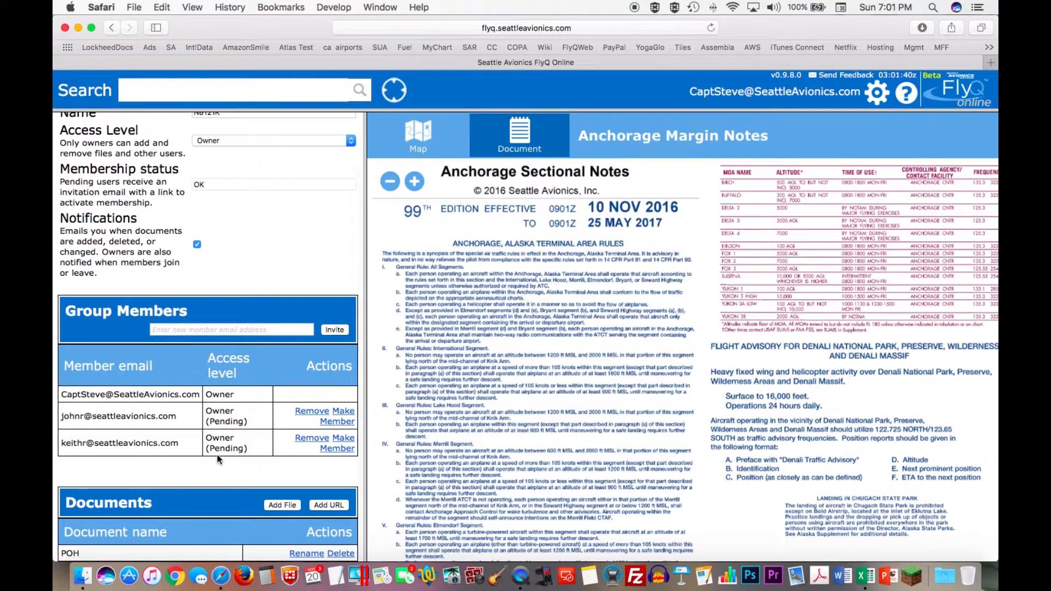
pyautogui.moveTo(251, 233)
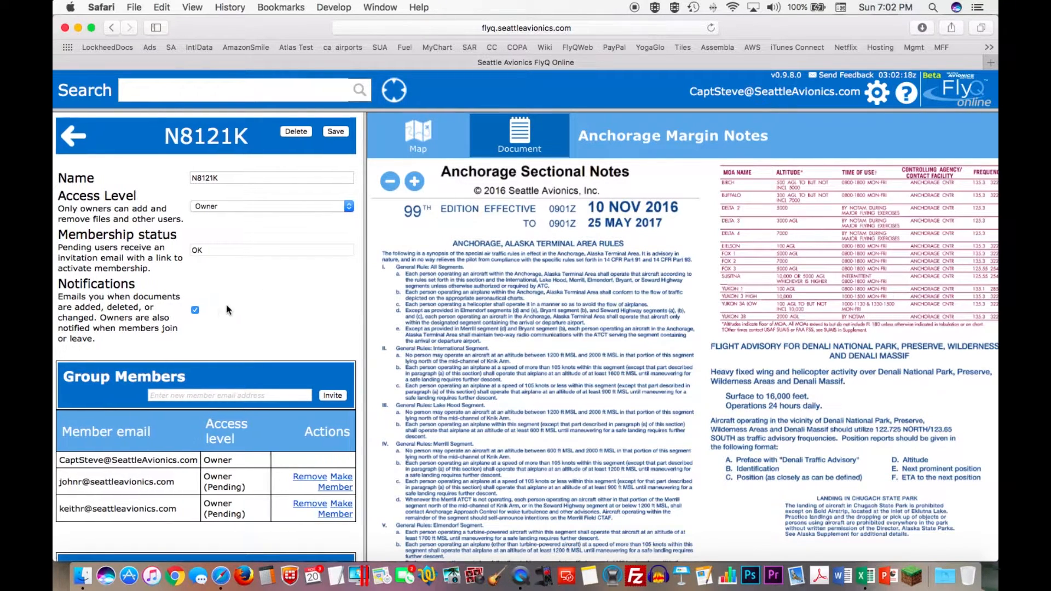
# Save the N8121K group settings and return to the Groups list
pyautogui.click(335, 131)
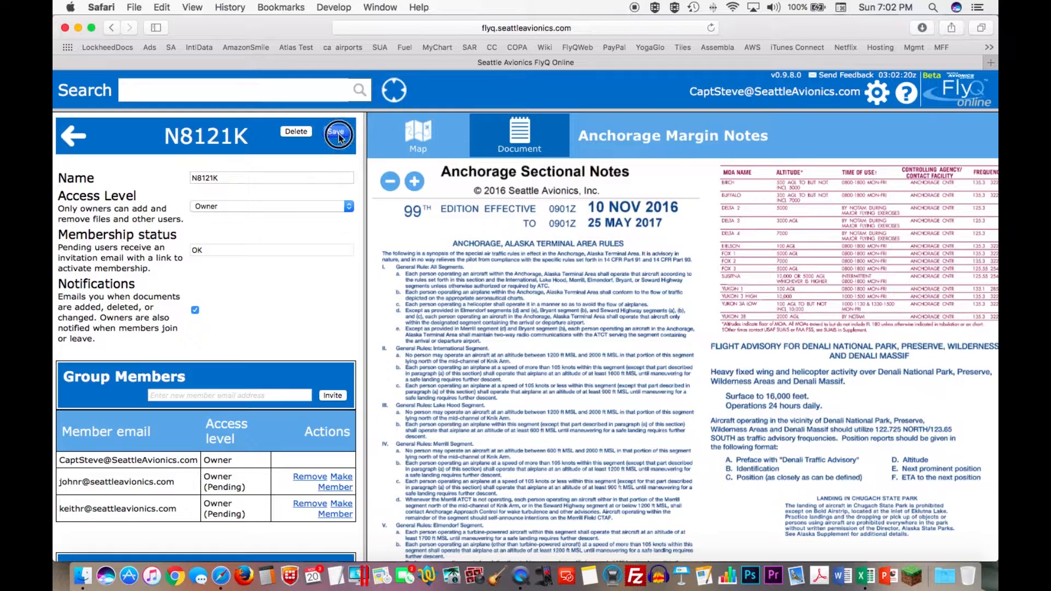
pyautogui.click(338, 132)
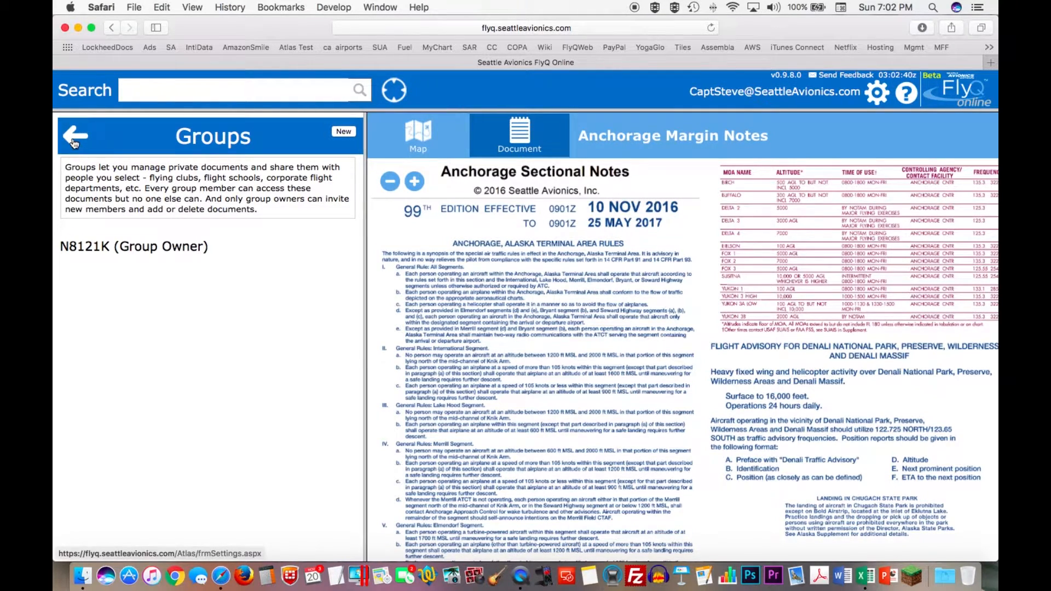
# Exit Settings and show the Documents list with Chart Stuff and ADS-B Info
pyautogui.click(75, 136)
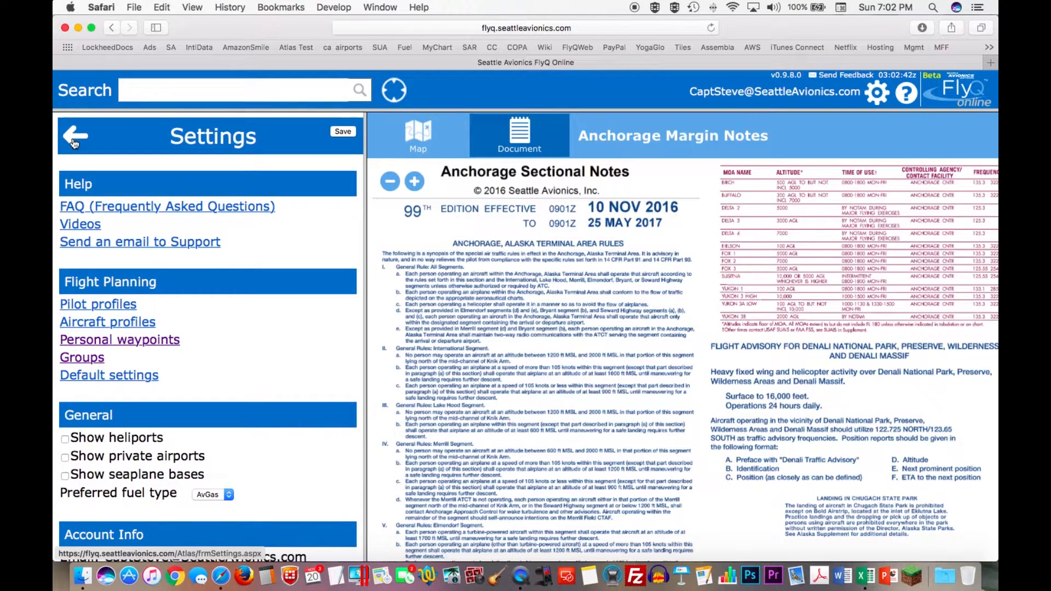
pyautogui.click(75, 137)
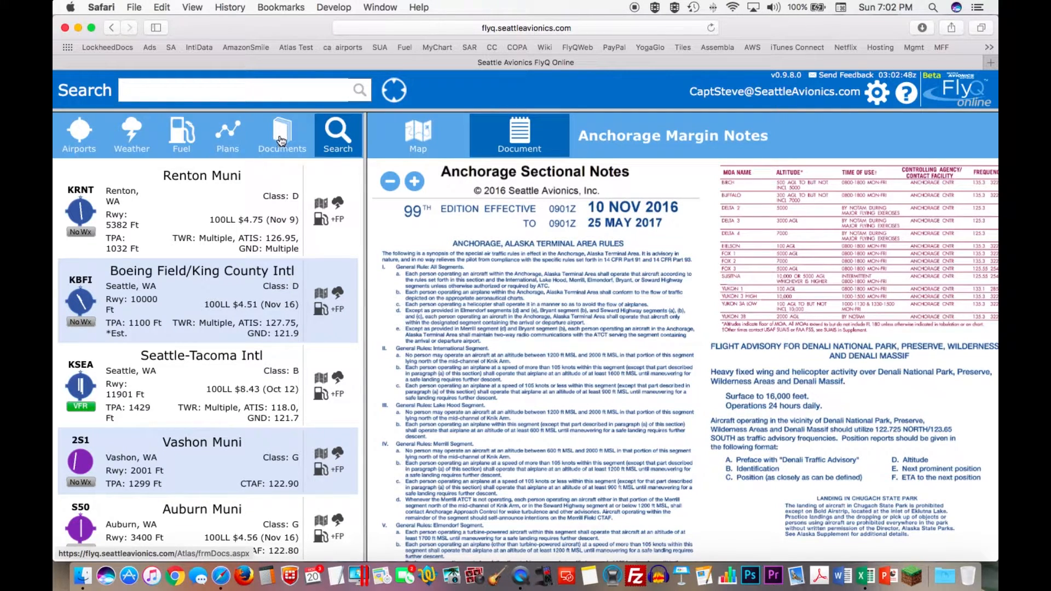
pyautogui.click(281, 135)
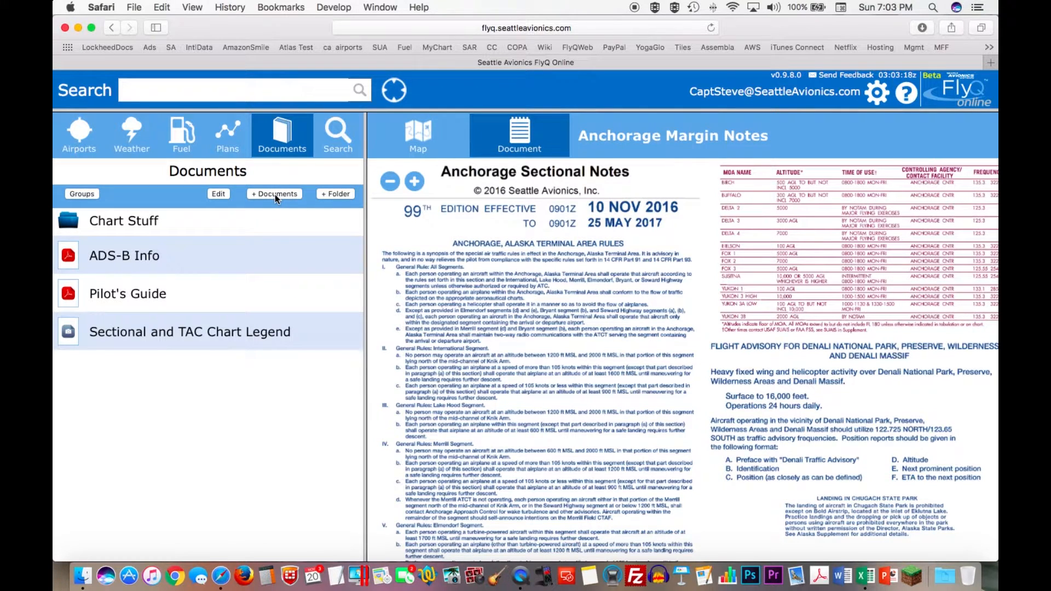
# Add the POH from the N8121K library category to the Documents list
pyautogui.click(274, 194)
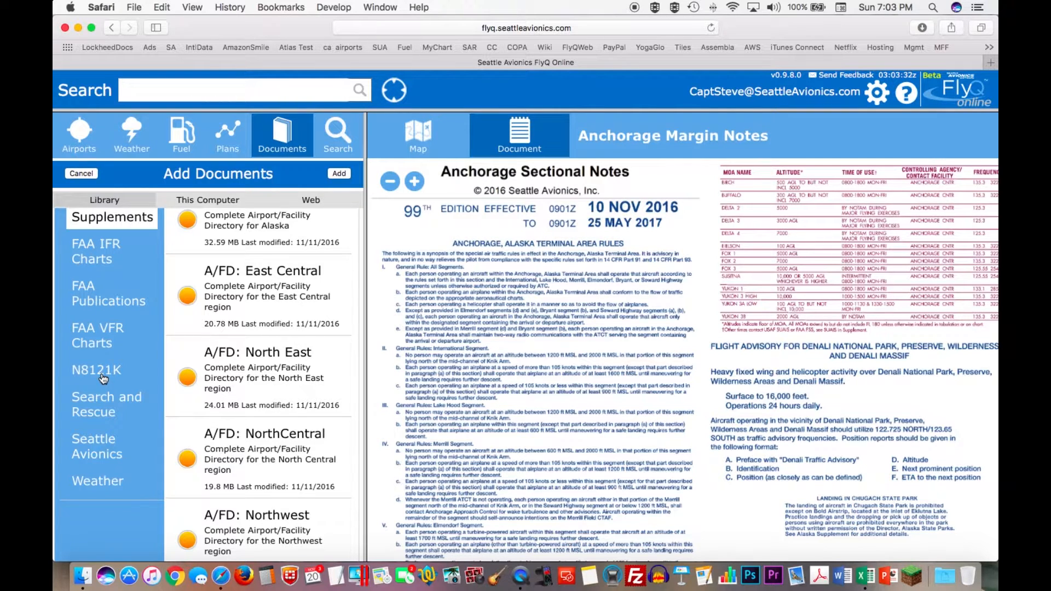
pyautogui.click(96, 369)
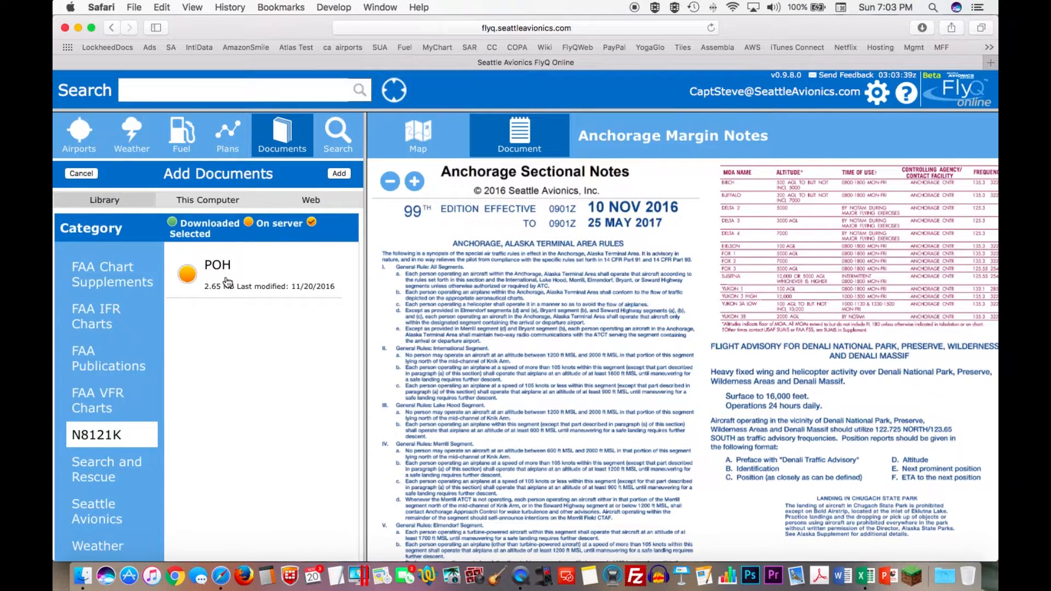
pyautogui.click(186, 275)
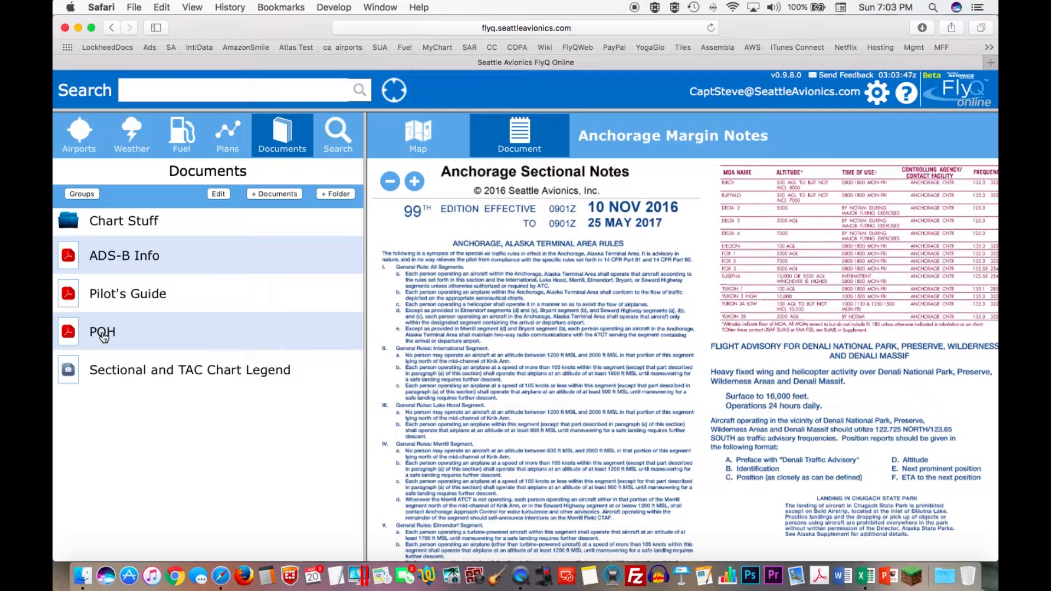
# Open POH and scroll through its Piper cover page
pyautogui.click(102, 332)
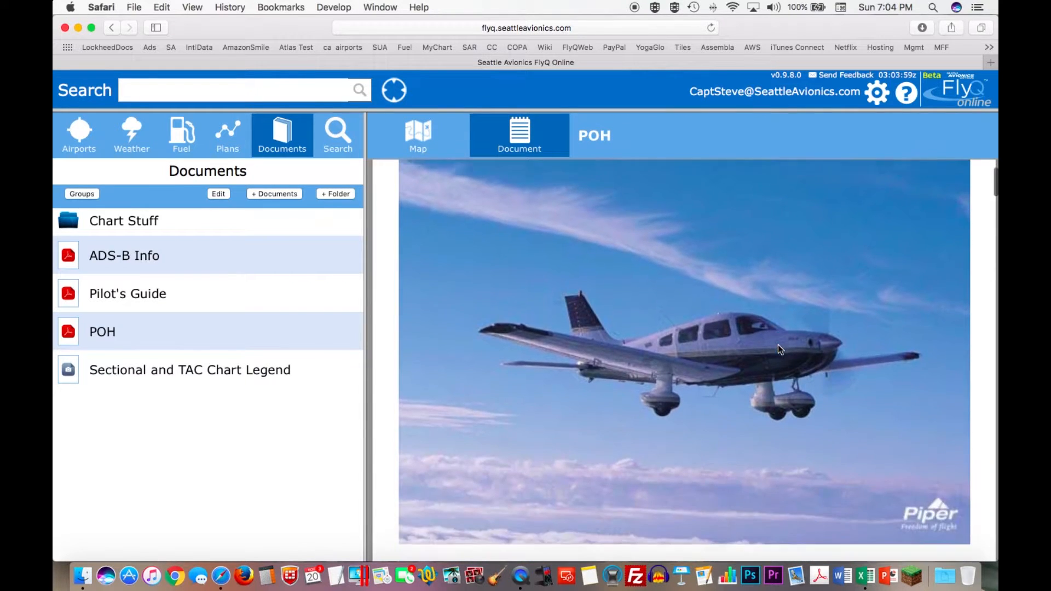
pyautogui.scroll(-3)
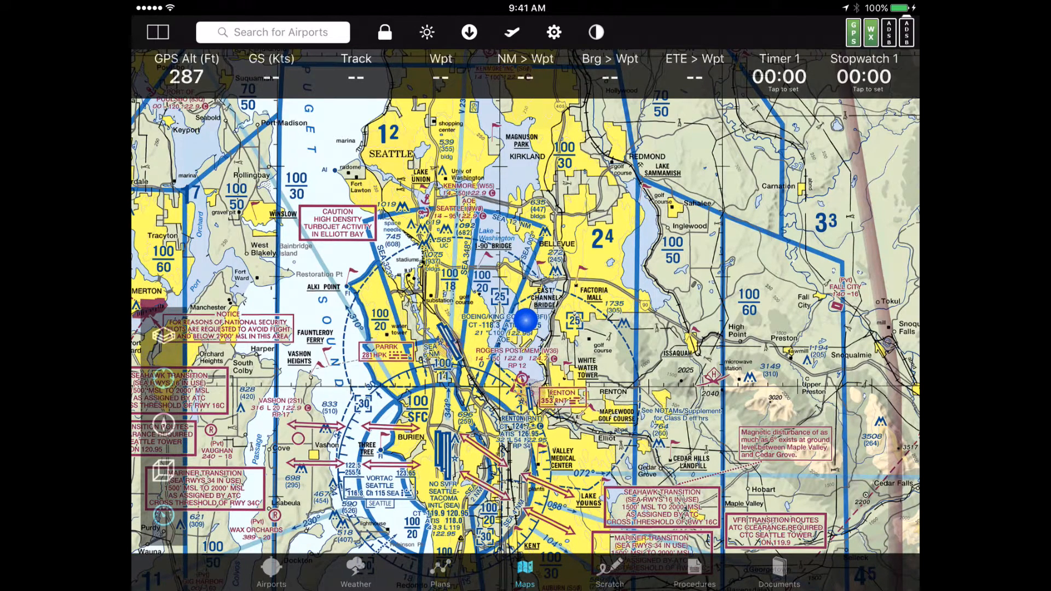
# Open the iPad Documents tab and the Chart Stuff folder
pyautogui.click(779, 570)
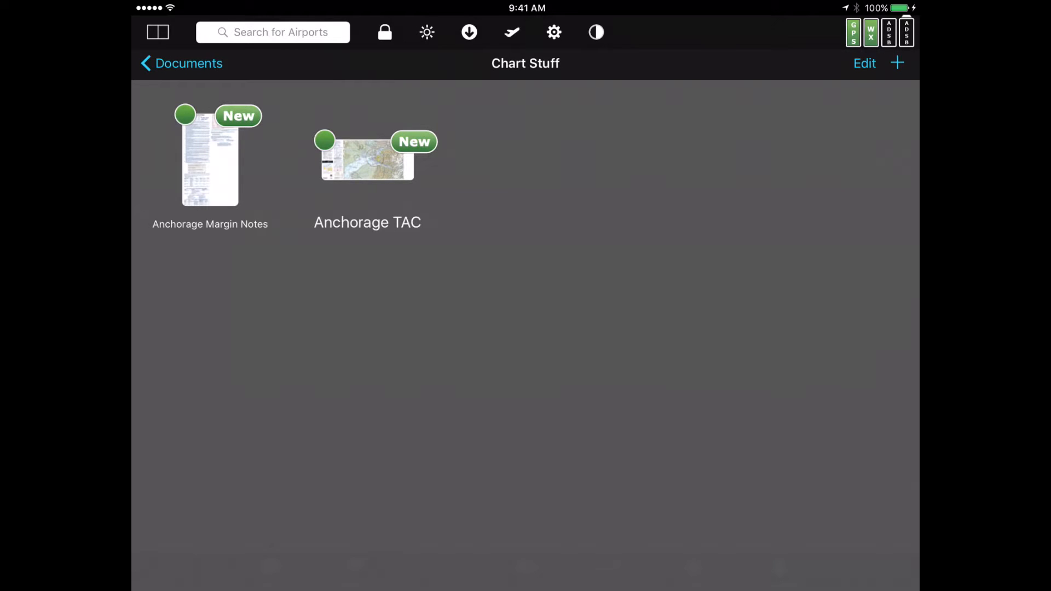
# Browse the Weather, N8121K and FAA VFR Charts library categories, confirming POH is downloaded
pyautogui.click(899, 63)
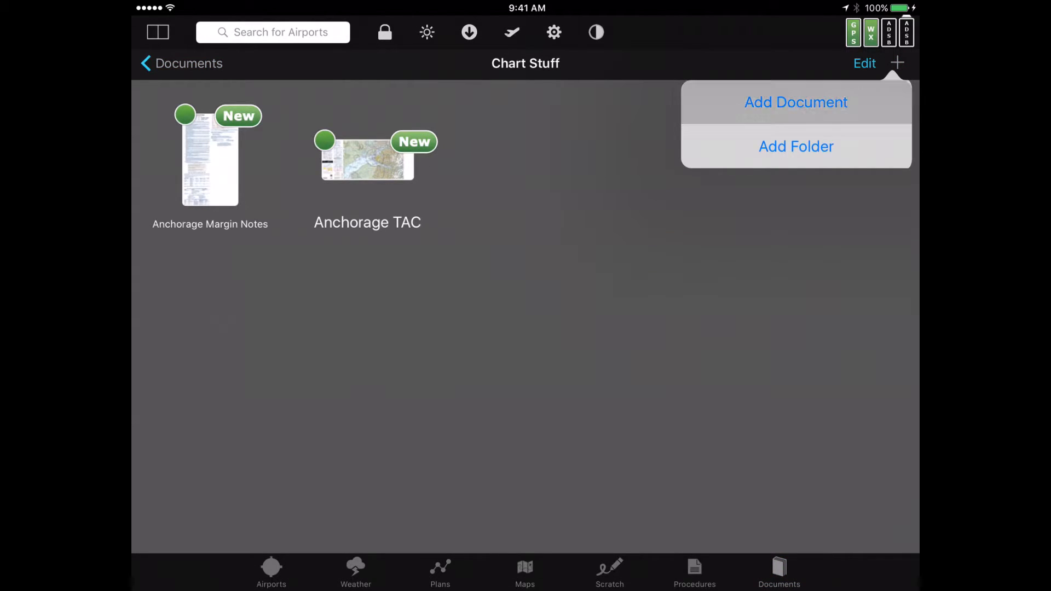
pyautogui.click(796, 101)
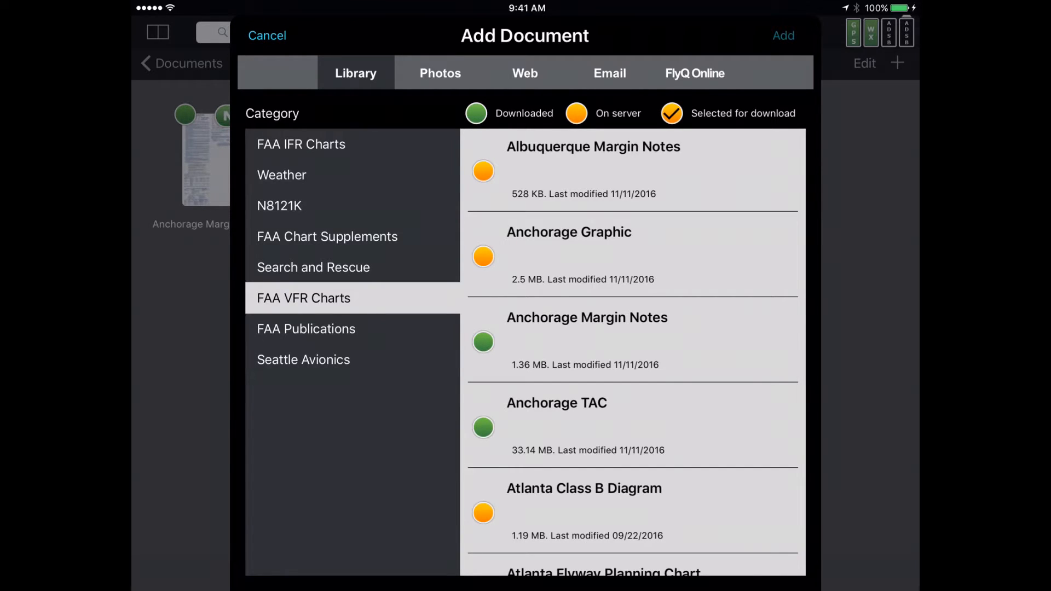
pyautogui.click(281, 175)
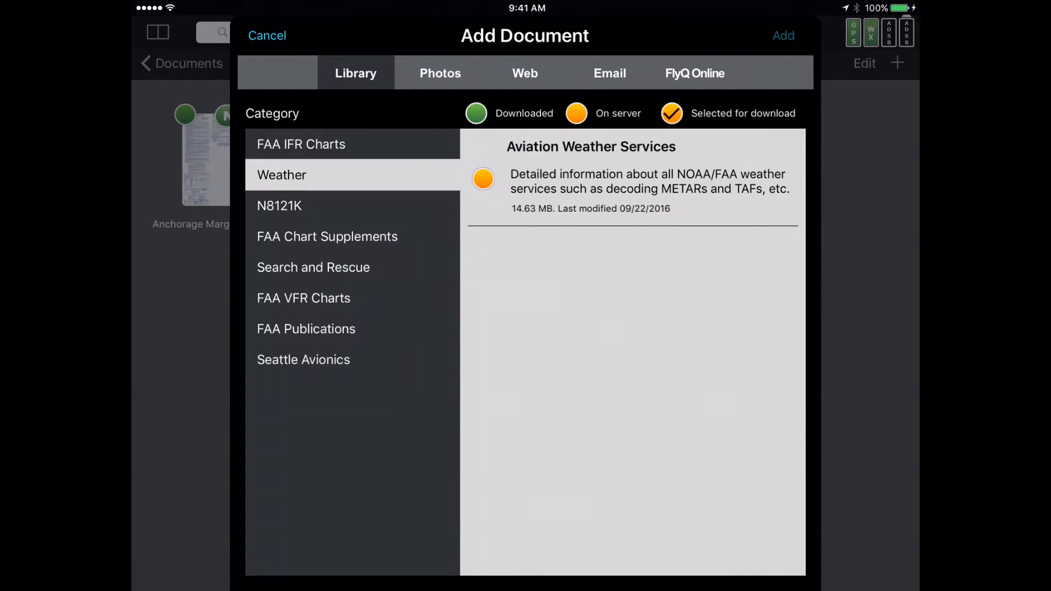
pyautogui.click(279, 205)
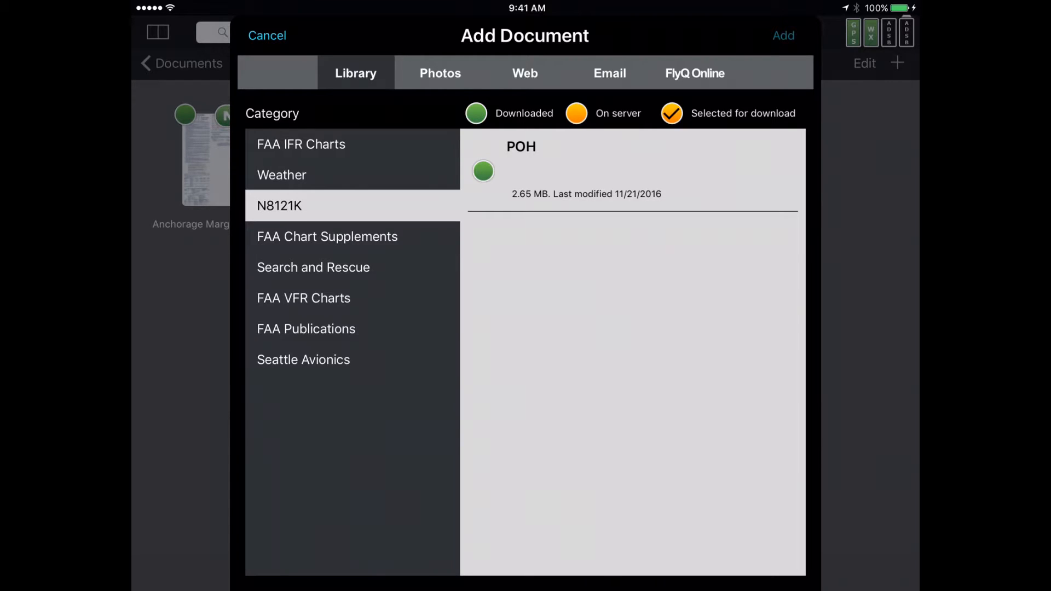
pyautogui.click(303, 298)
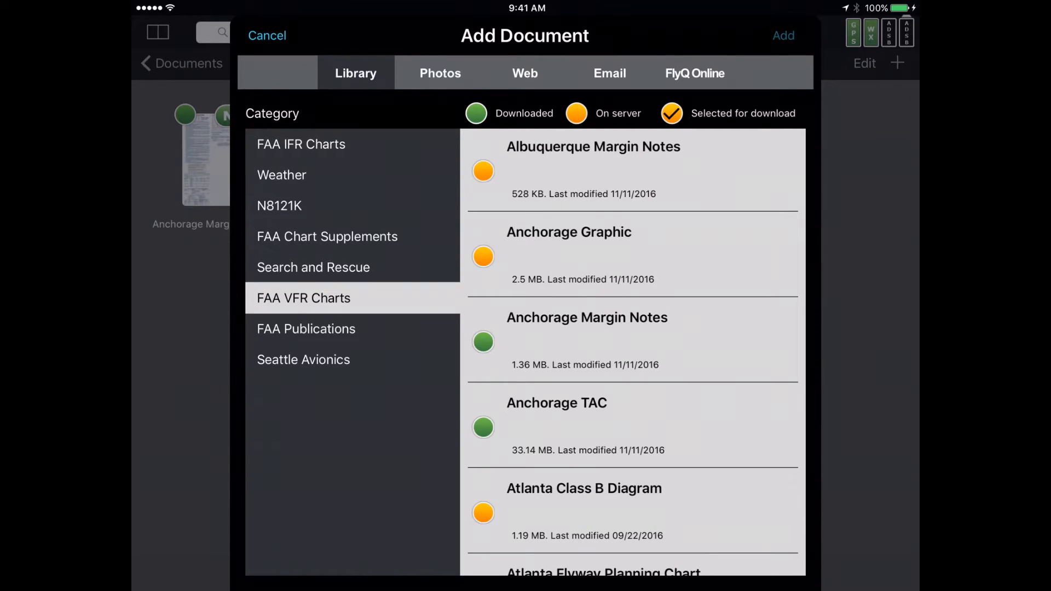
pyautogui.click(280, 205)
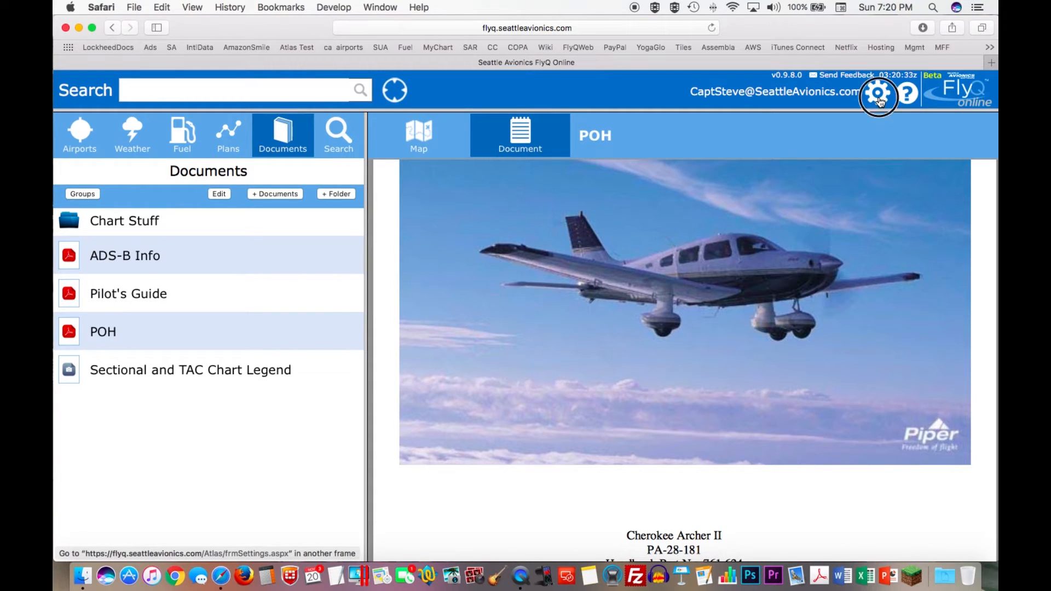
# Go to Personal Waypoints under Flight Planning settings, currently empty
pyautogui.click(878, 92)
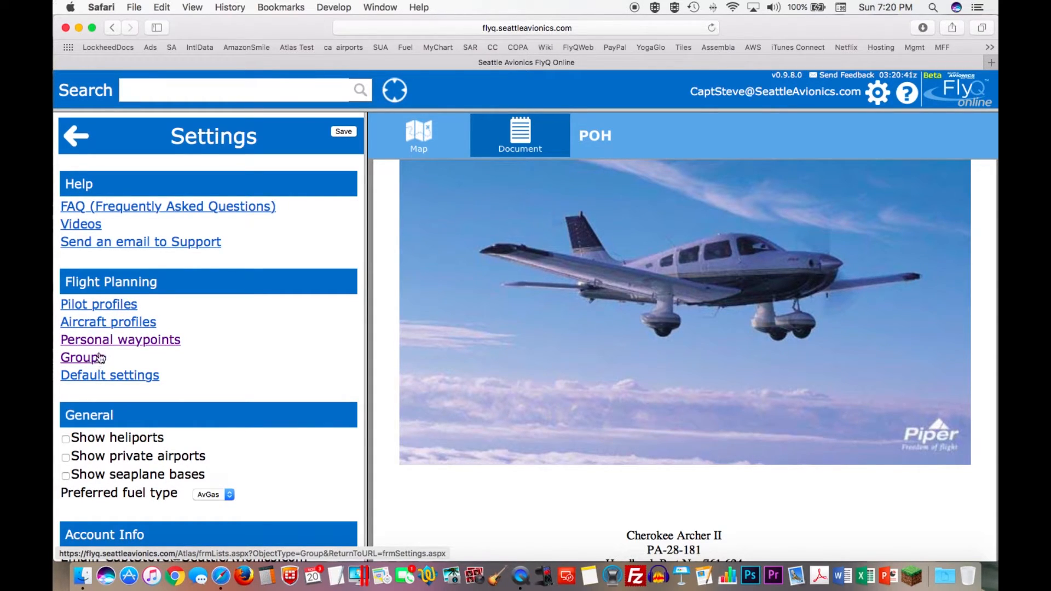
pyautogui.moveTo(131, 344)
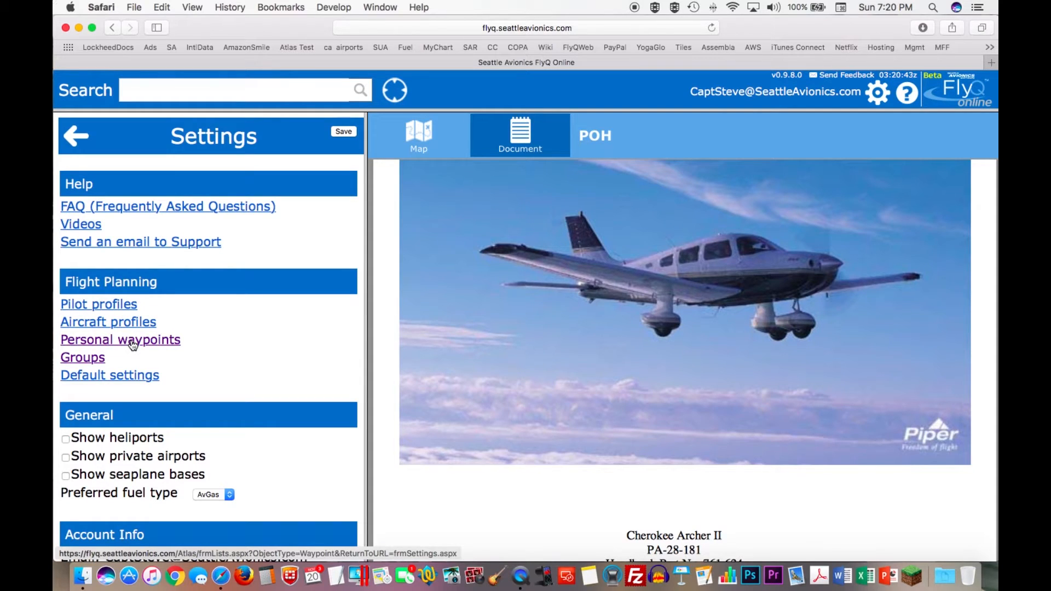
pyautogui.click(121, 340)
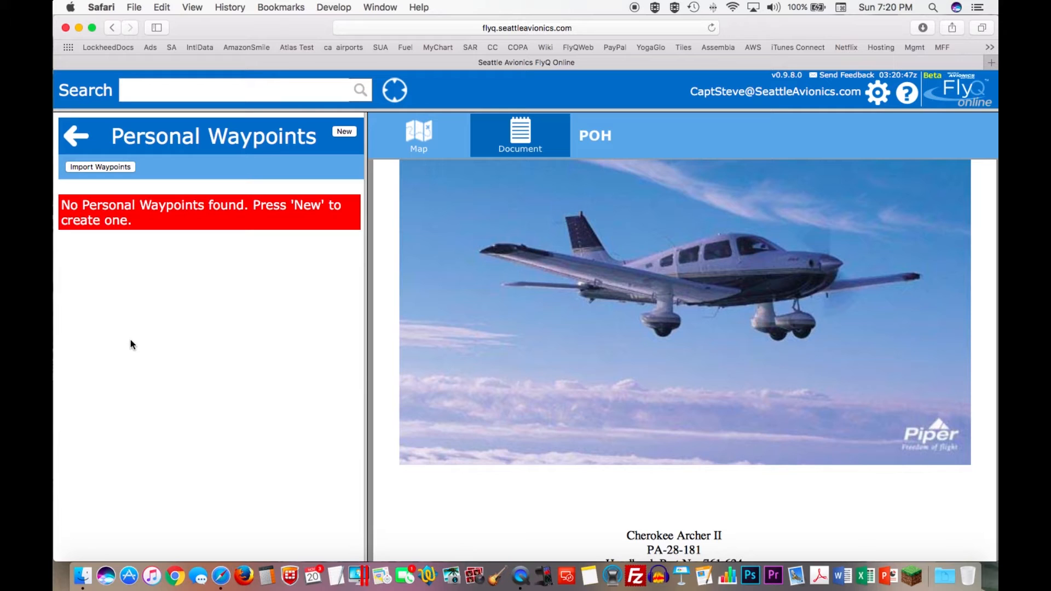
pyautogui.moveTo(354, 140)
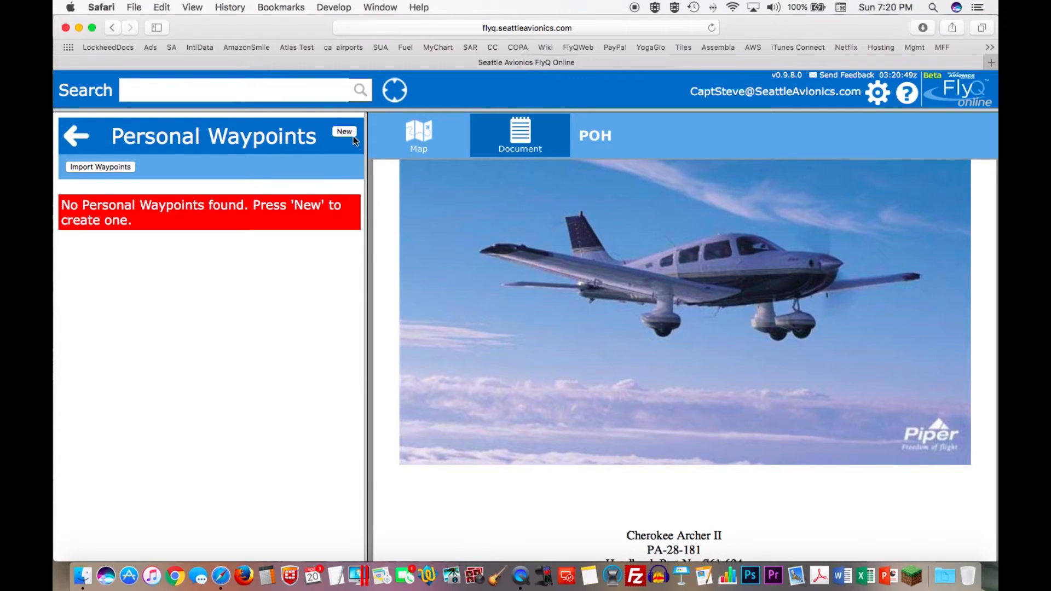
pyautogui.click(344, 131)
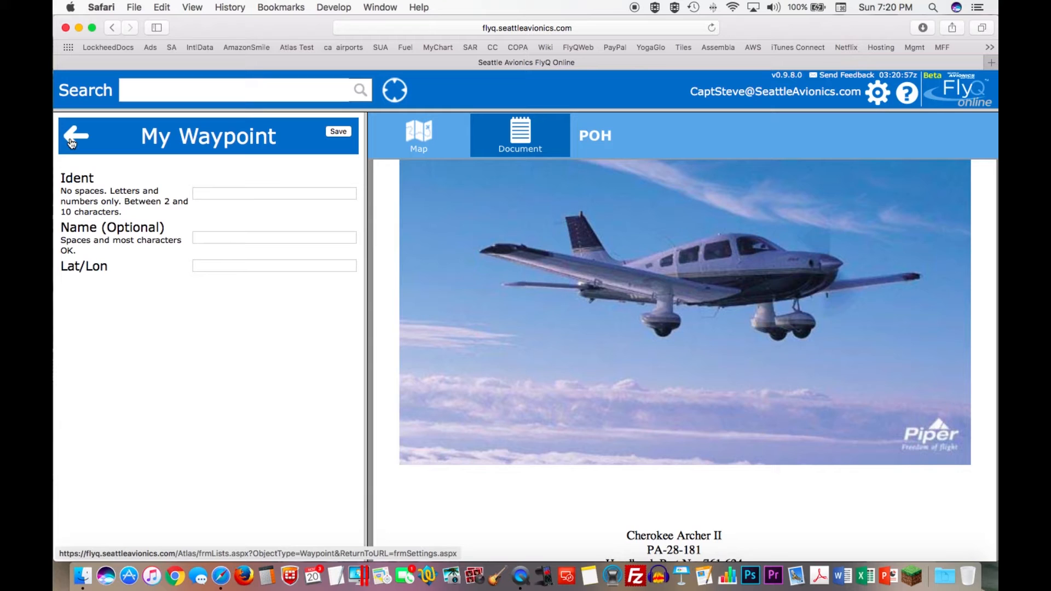
pyautogui.click(76, 135)
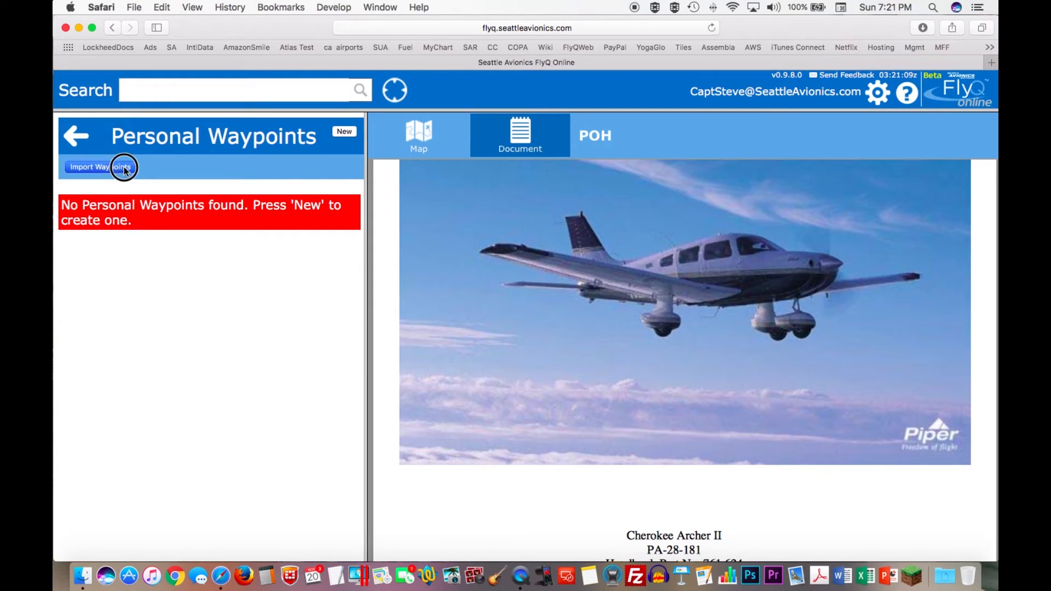
# Import MyList.csv from the Desktop, adding 4 waypoints without errors
pyautogui.click(99, 167)
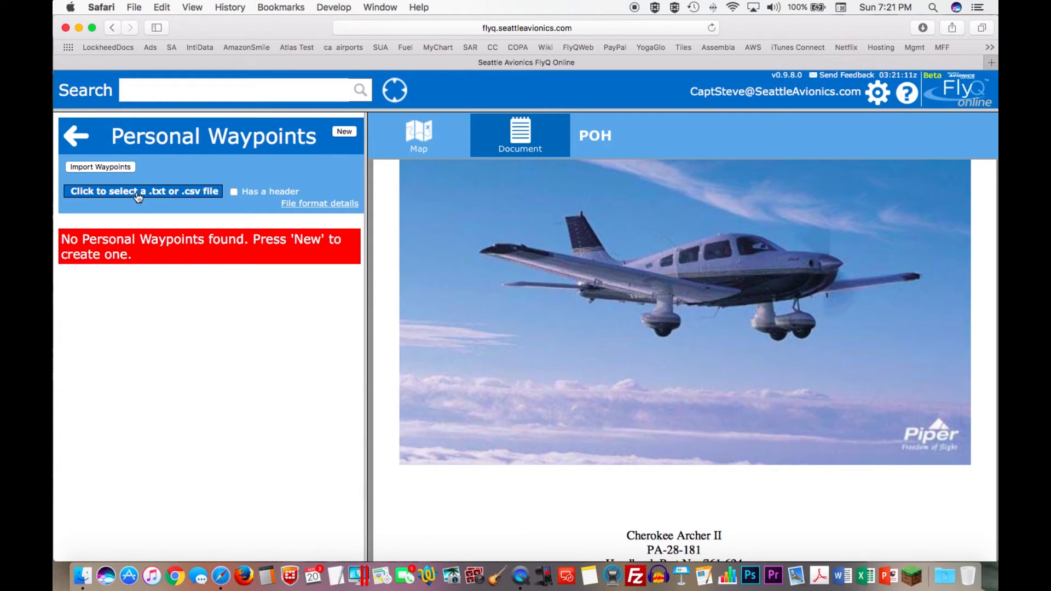
pyautogui.click(144, 191)
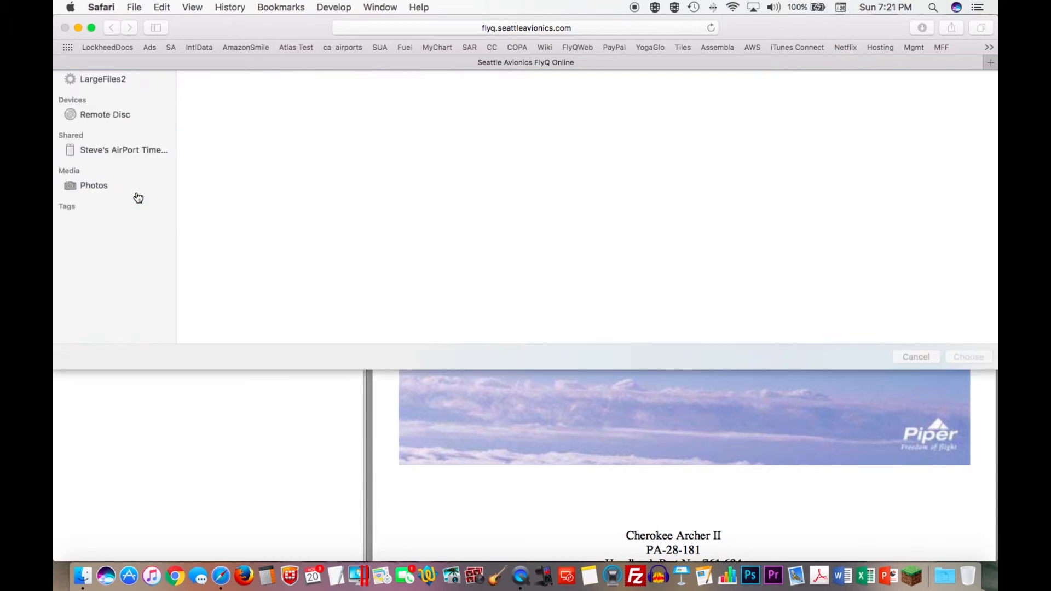
pyautogui.click(97, 137)
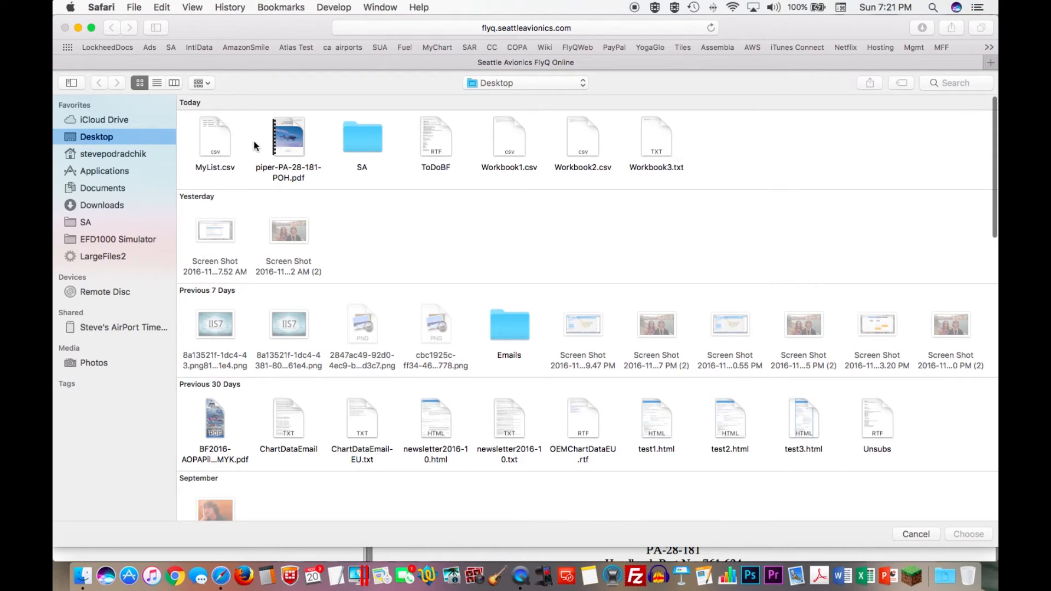
pyautogui.click(215, 138)
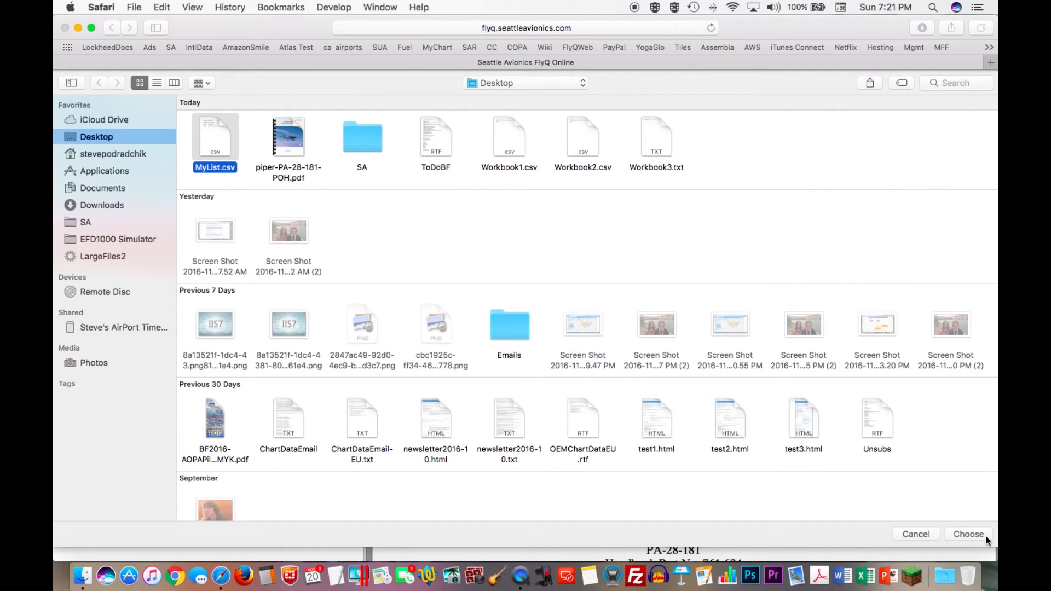
pyautogui.click(968, 534)
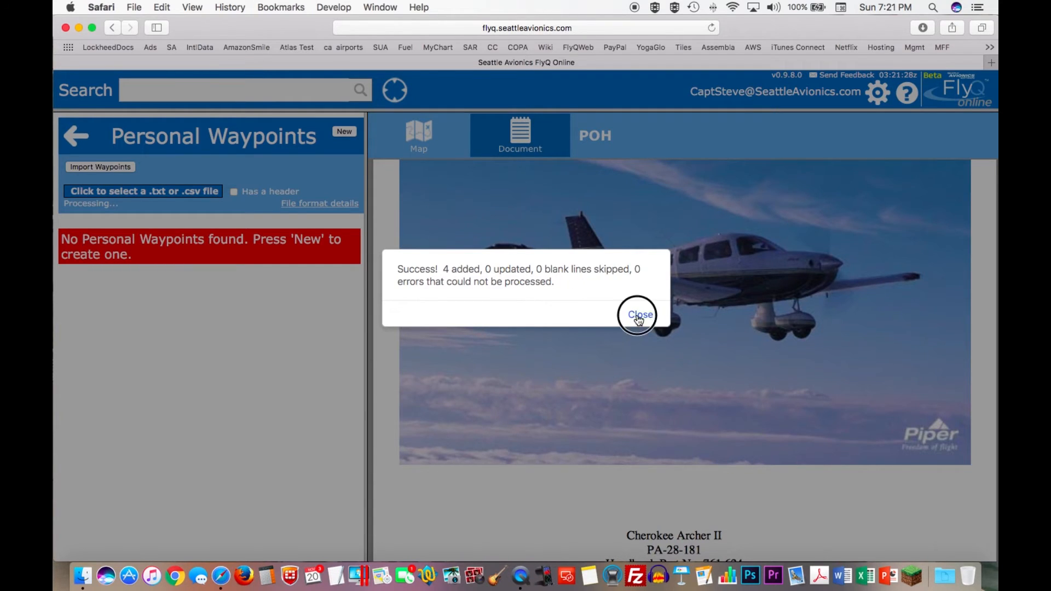
# Close the success message to list BSQUARE, OLDFACT, SAHQ and SPCNDL
pyautogui.click(639, 315)
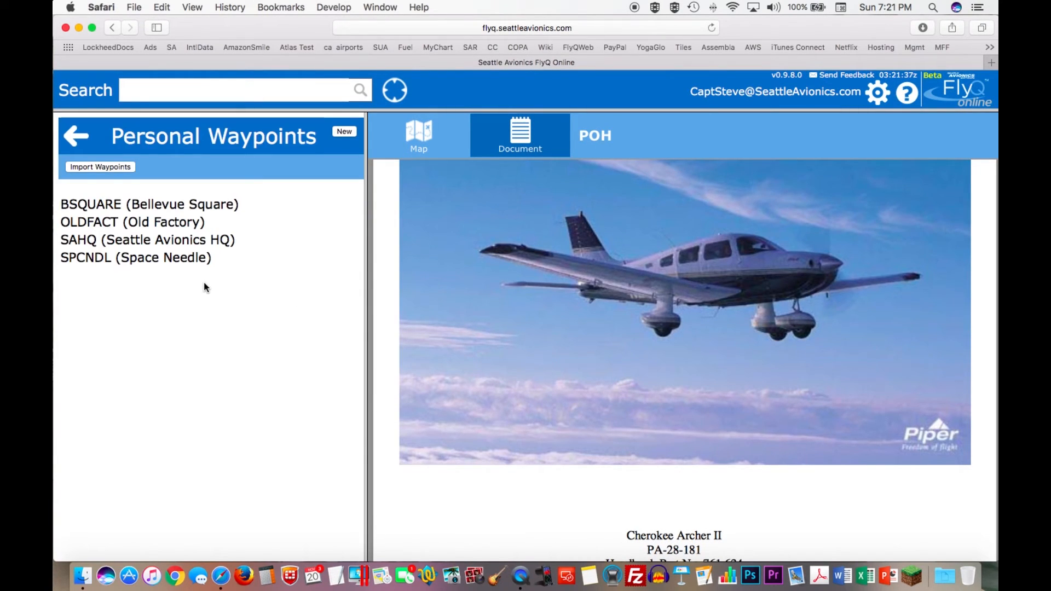
pyautogui.moveTo(153, 215)
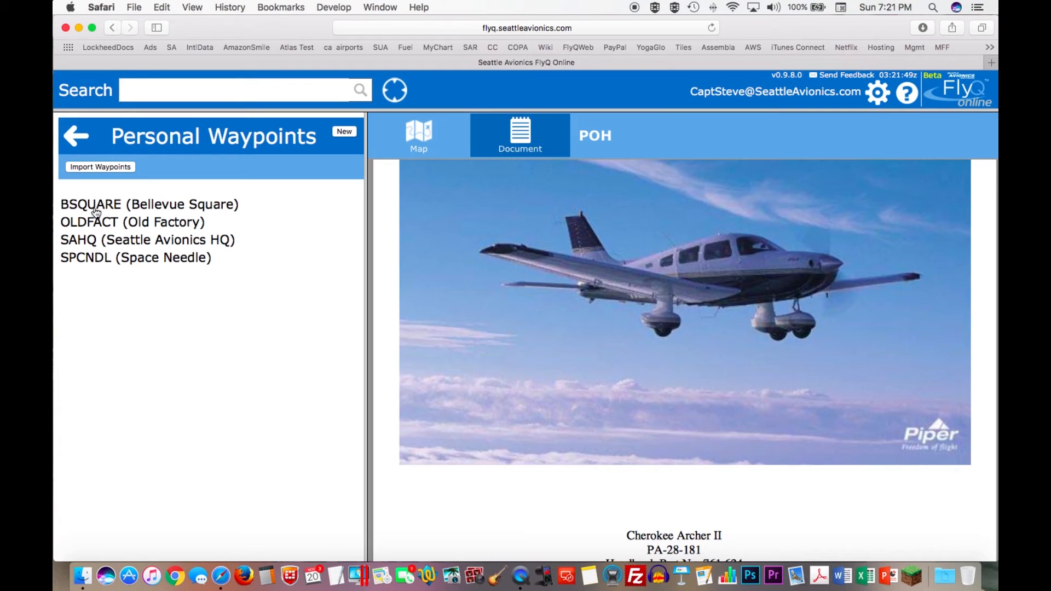
pyautogui.moveTo(94, 229)
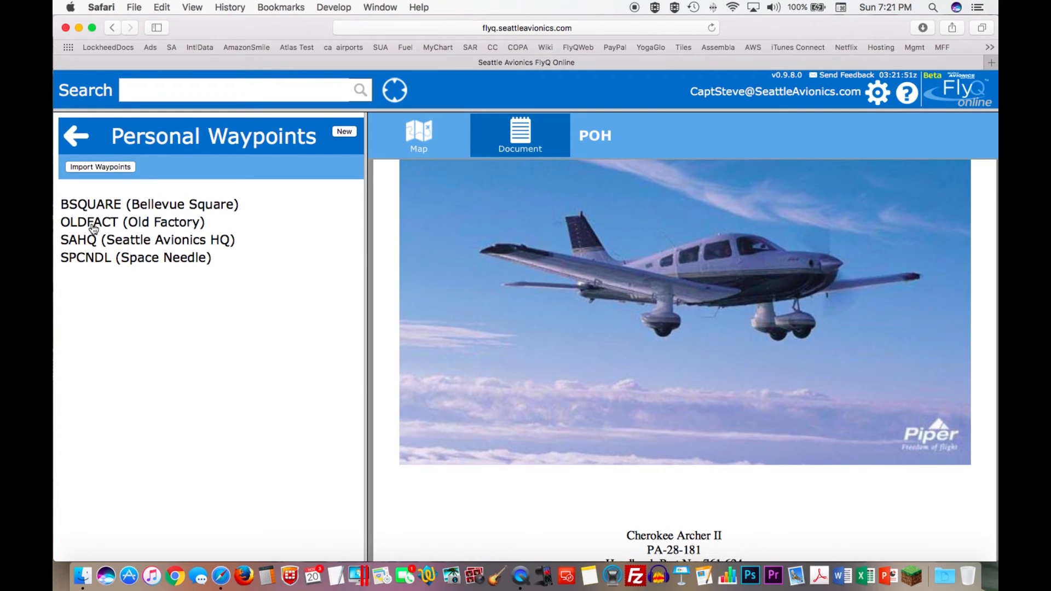
pyautogui.moveTo(176, 234)
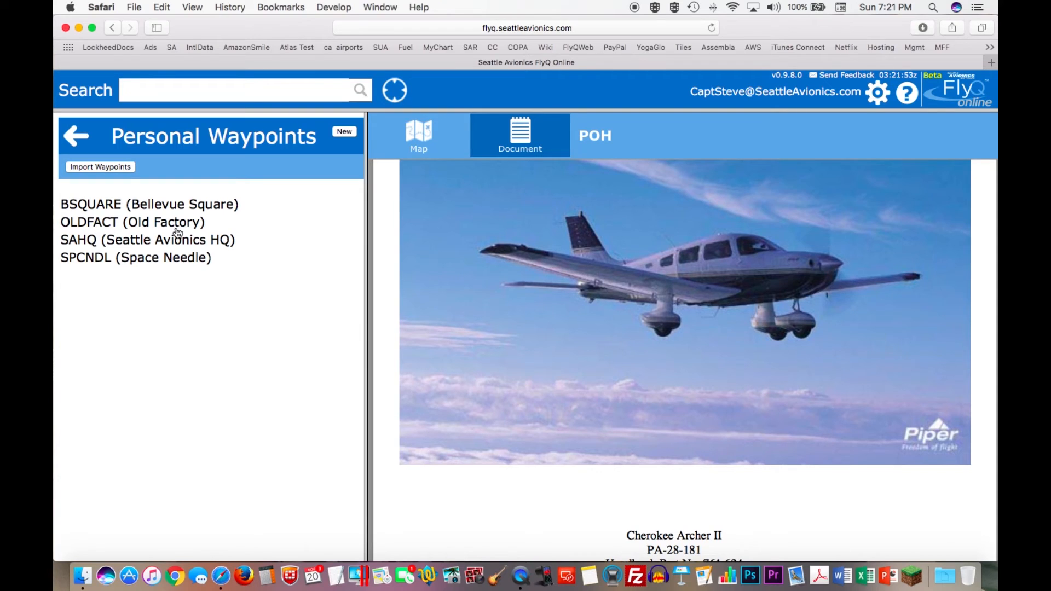
pyautogui.moveTo(104, 267)
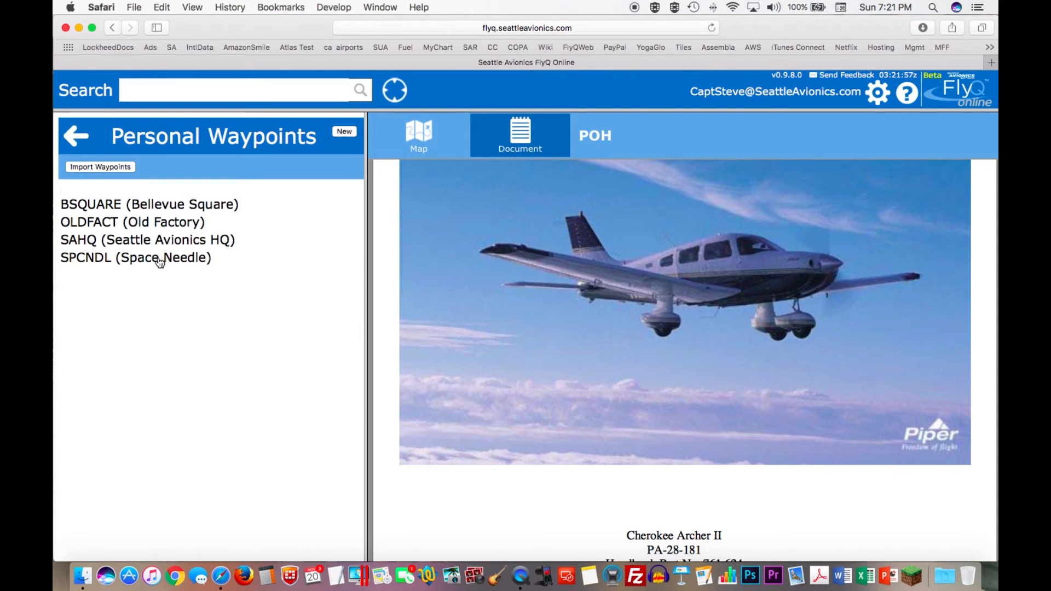
# Rename the Space Needle waypoint ident SPCNDL to STEVE, save, and return to the waypoint list
pyautogui.click(135, 257)
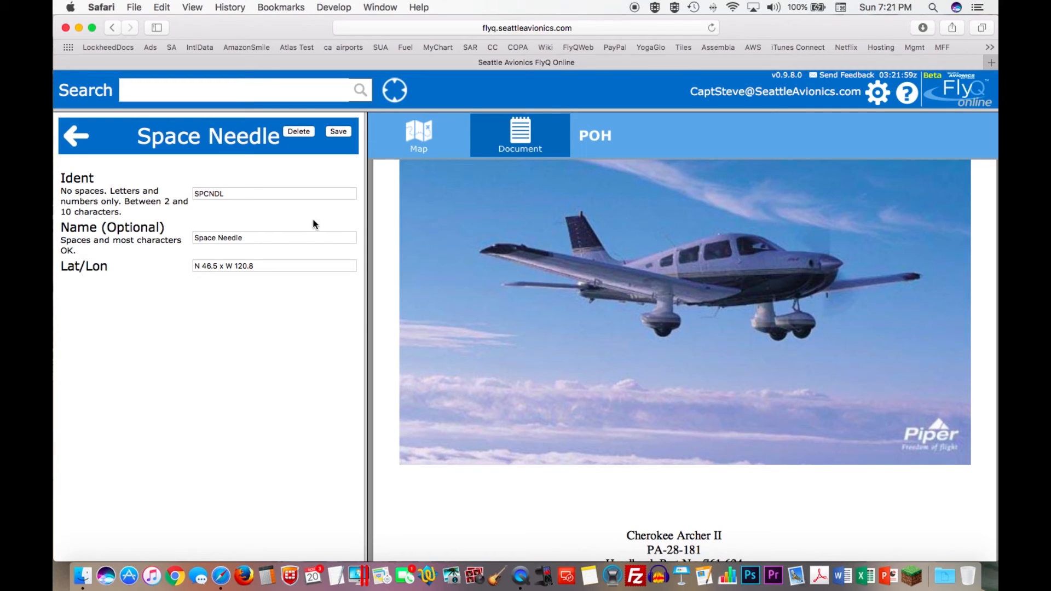
pyautogui.click(274, 193)
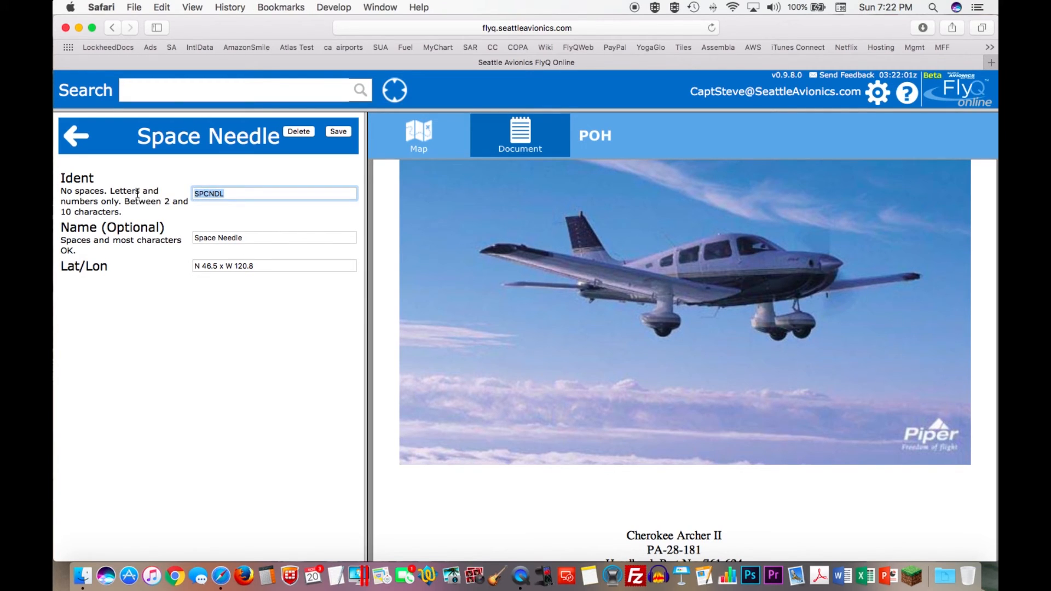
pyautogui.write('STEVE')
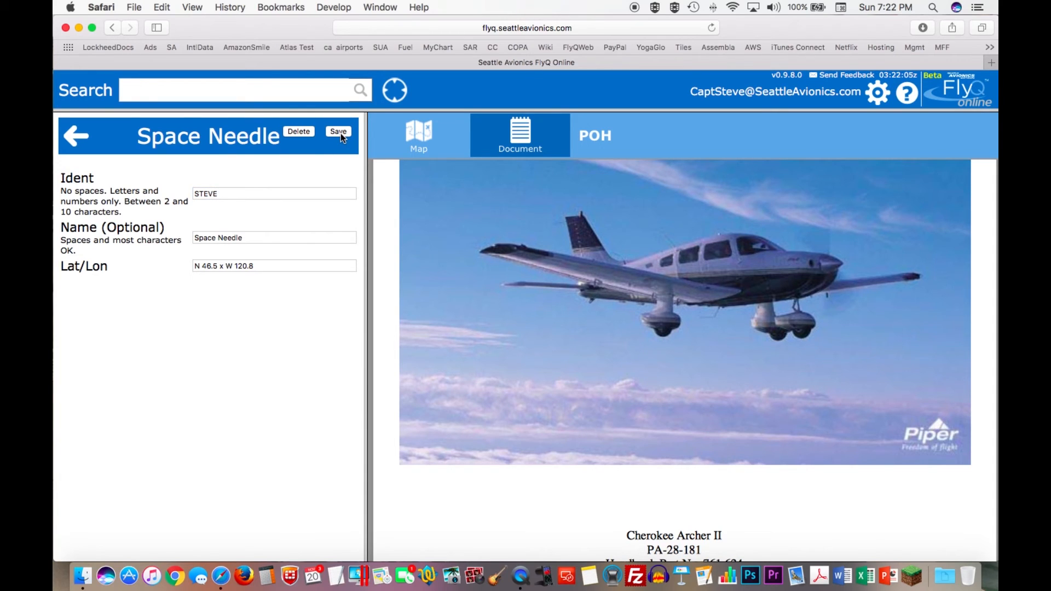
pyautogui.click(337, 131)
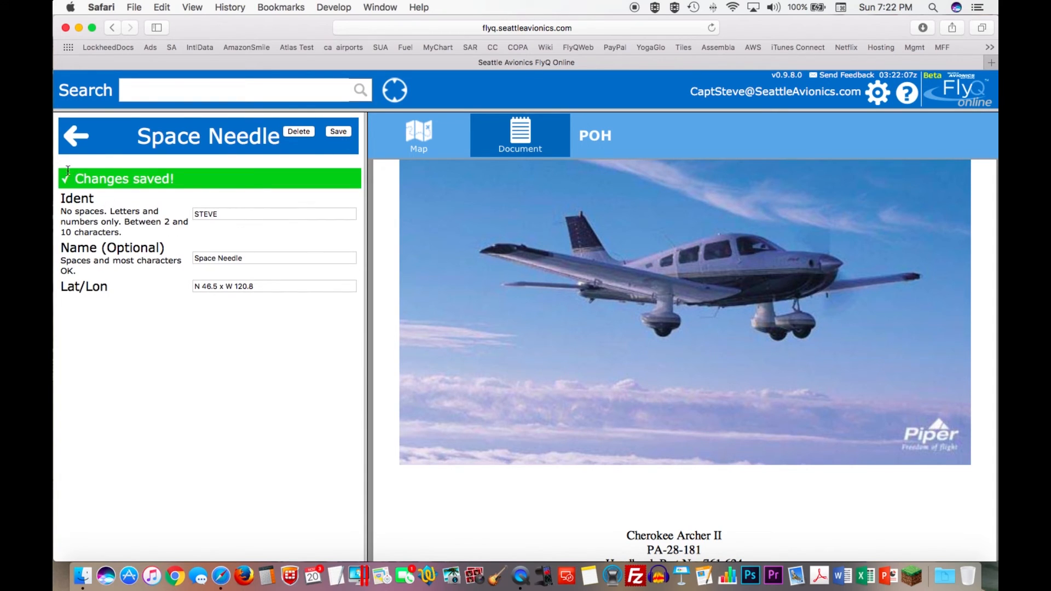
pyautogui.click(76, 135)
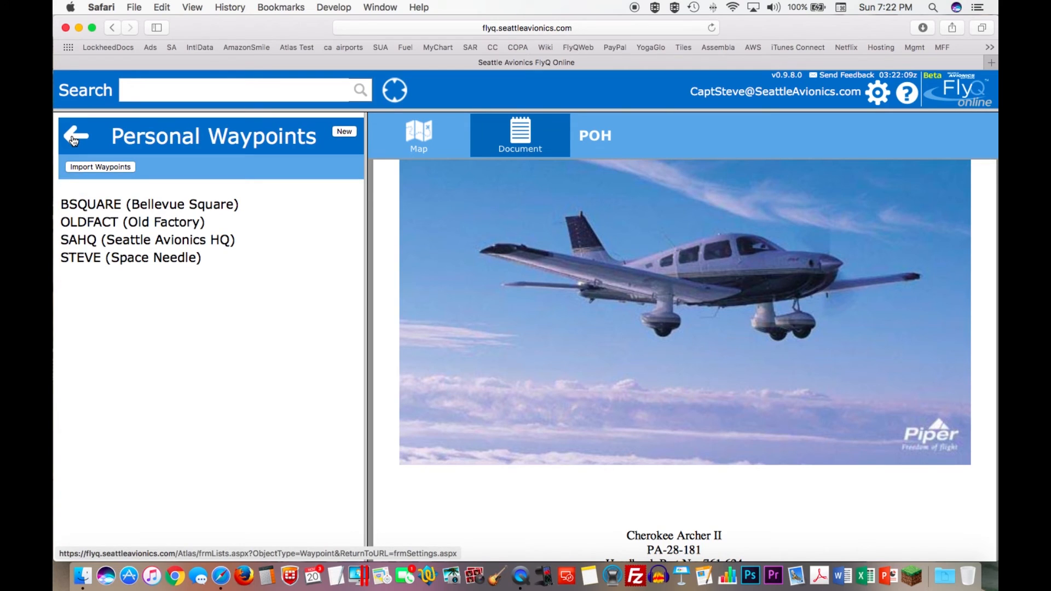